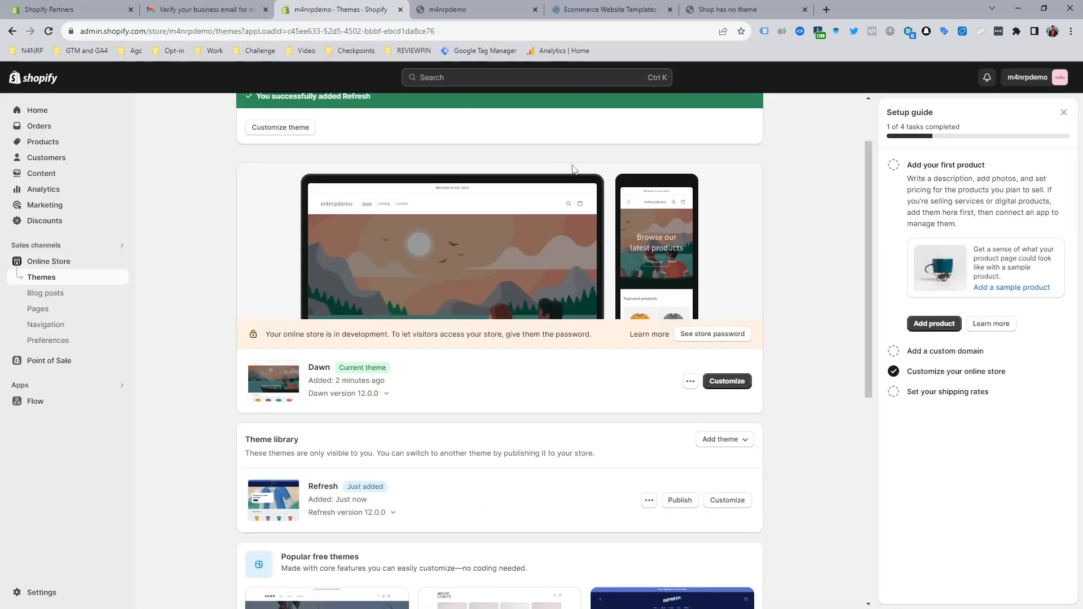
mouse_move(580, 172)
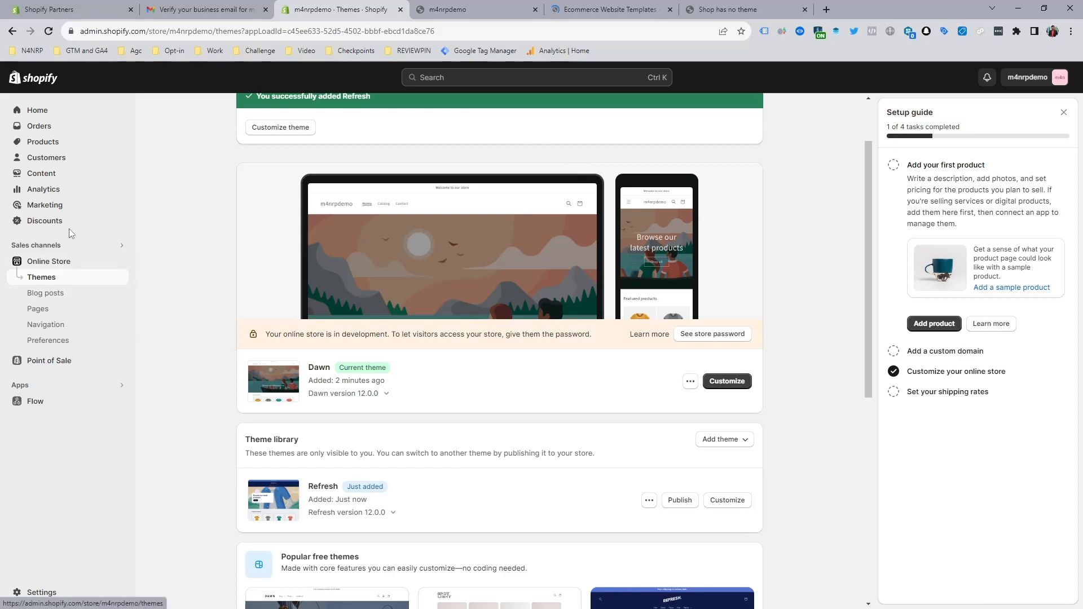
Open the 'Become a Shopify Partner Today' result and start joining the Partner programme
click(39, 126)
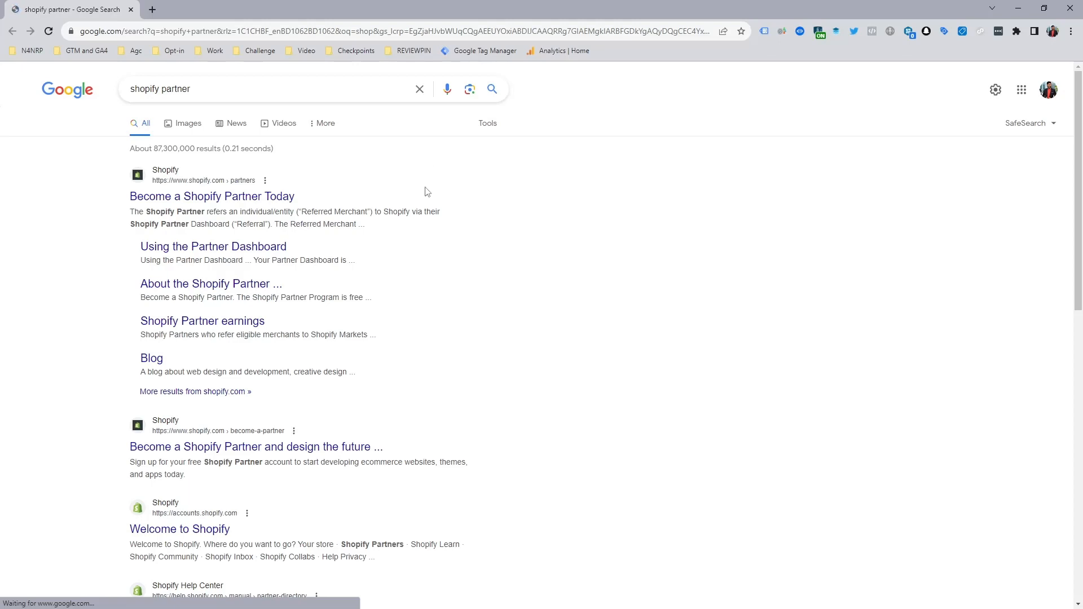
click(211, 196)
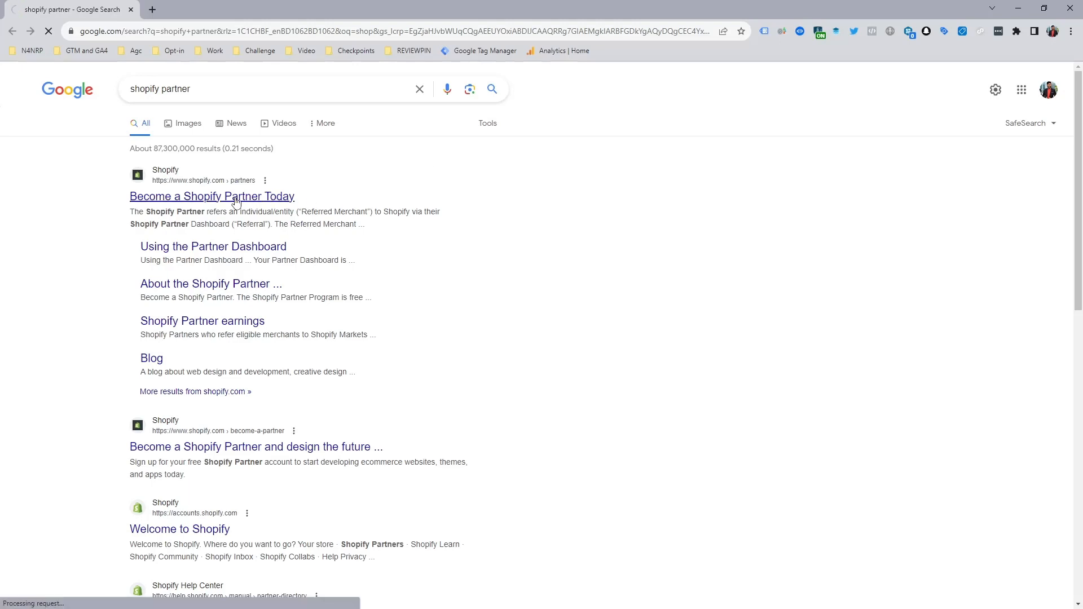
click(212, 196)
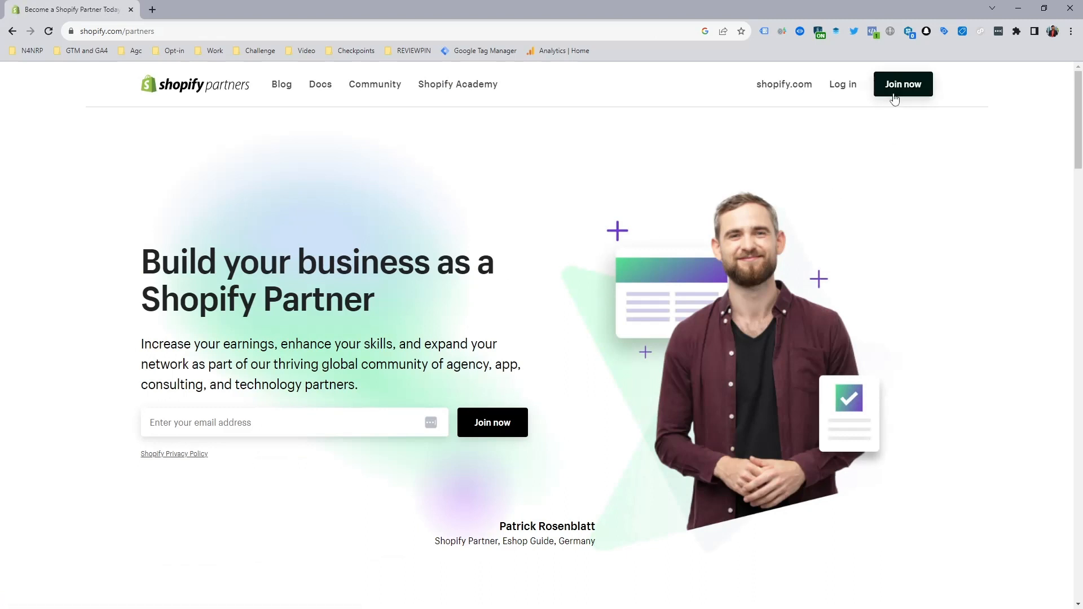
click(901, 83)
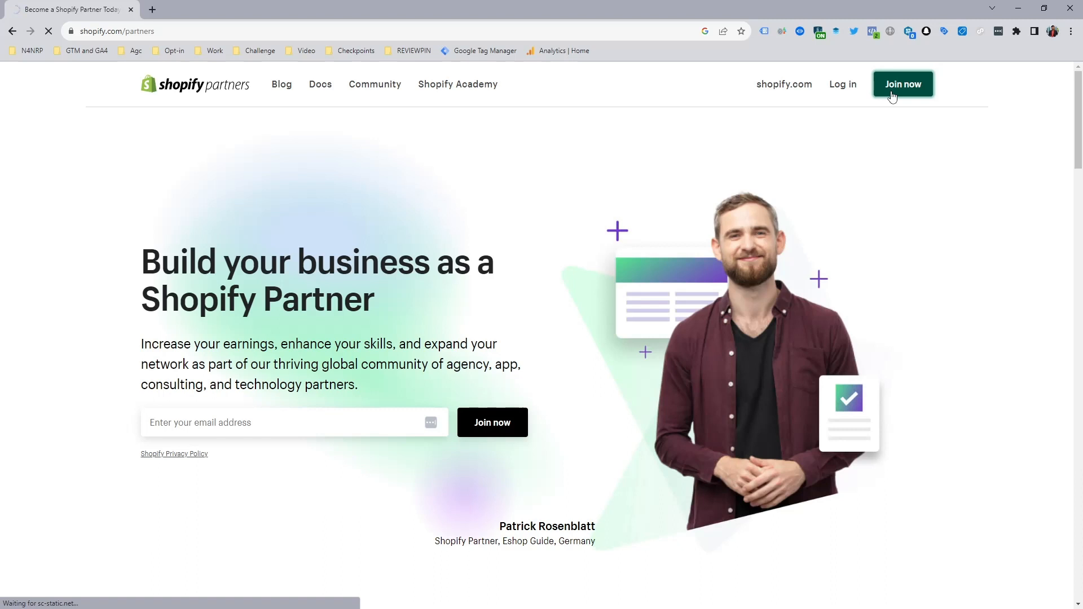
Open the Shopify account sign-up and choose to sign up with email
click(902, 84)
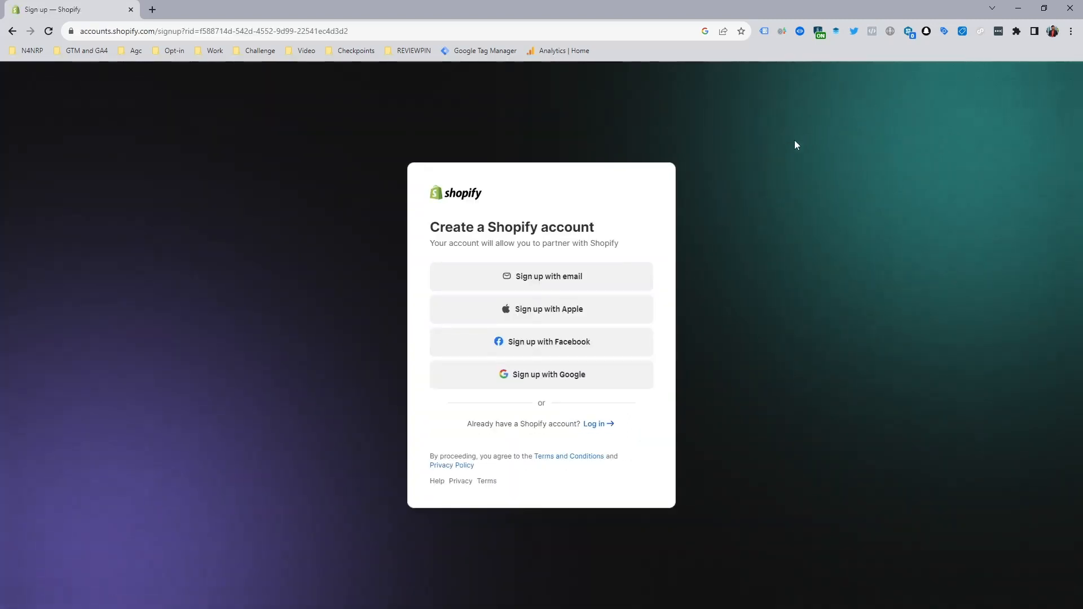
mouse_move(750, 189)
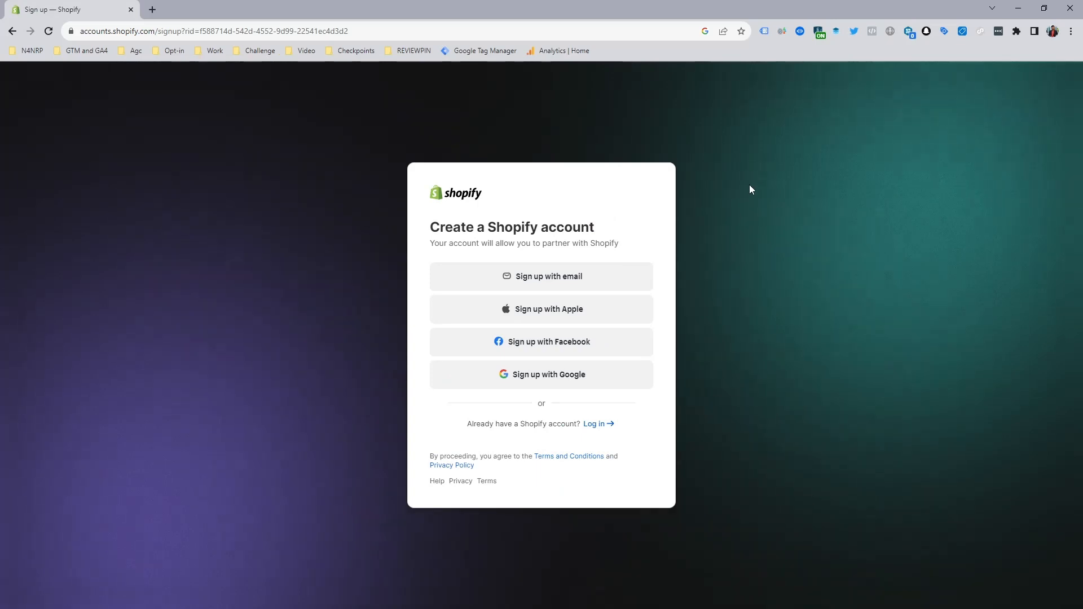
click(541, 277)
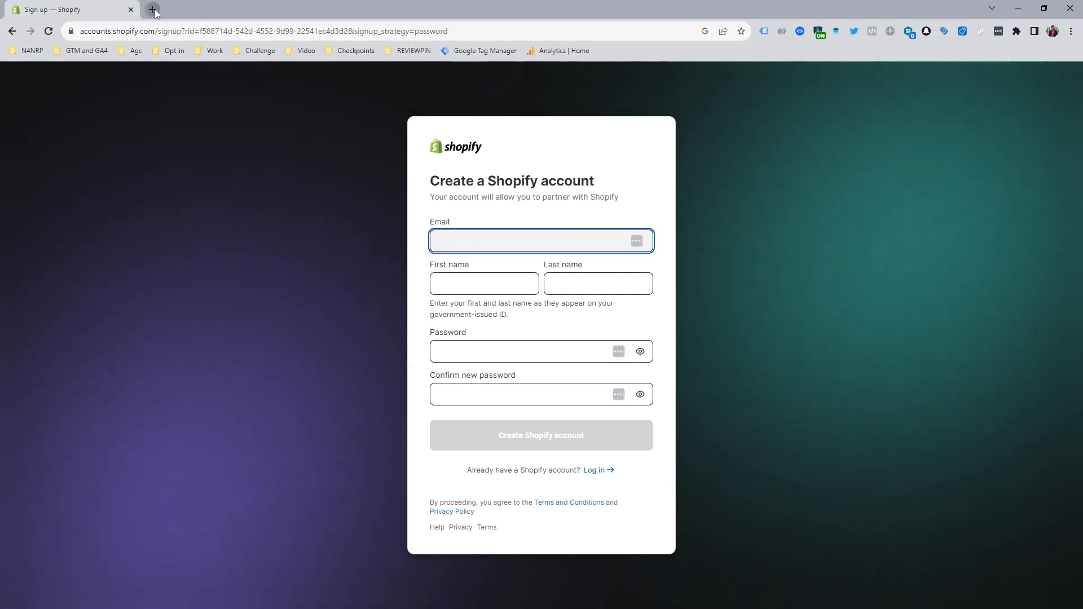
click(153, 9)
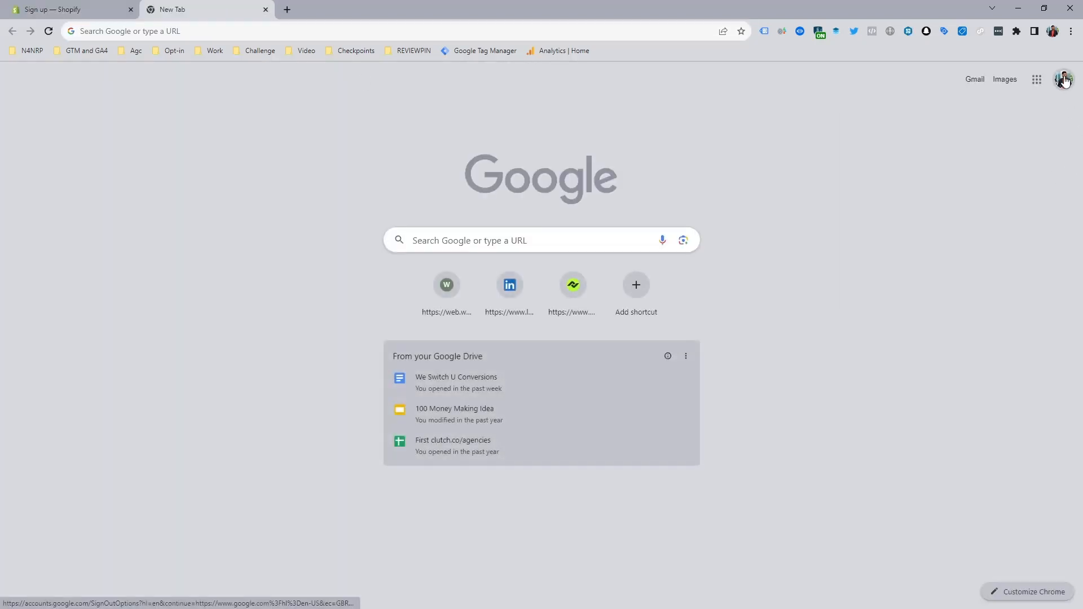
click(1064, 79)
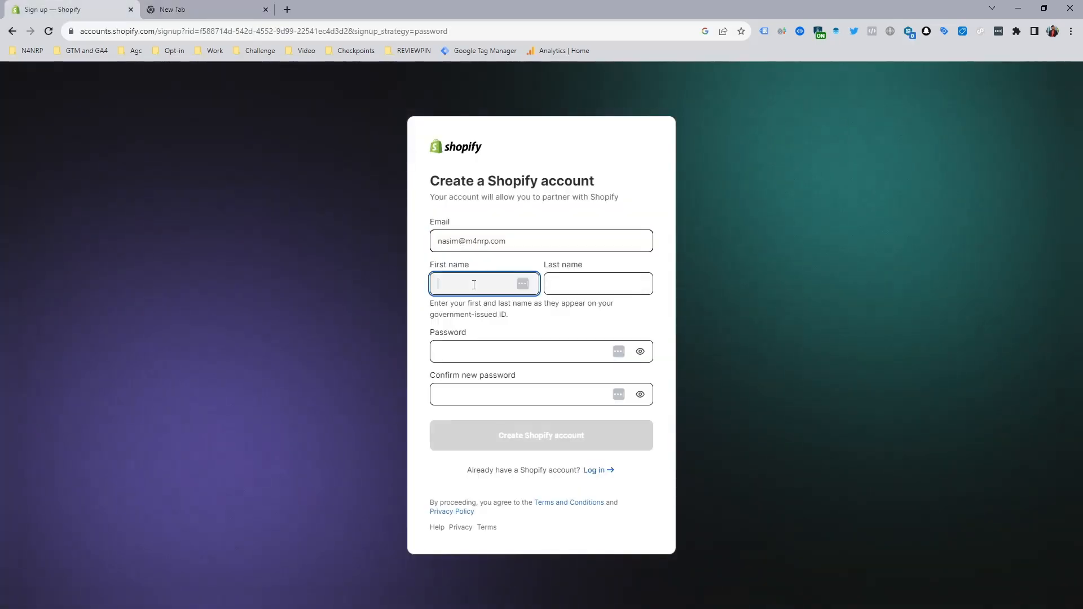
Enter first name Nasim and a confirmed password, then submit Create Shopify account
text(Nasim)
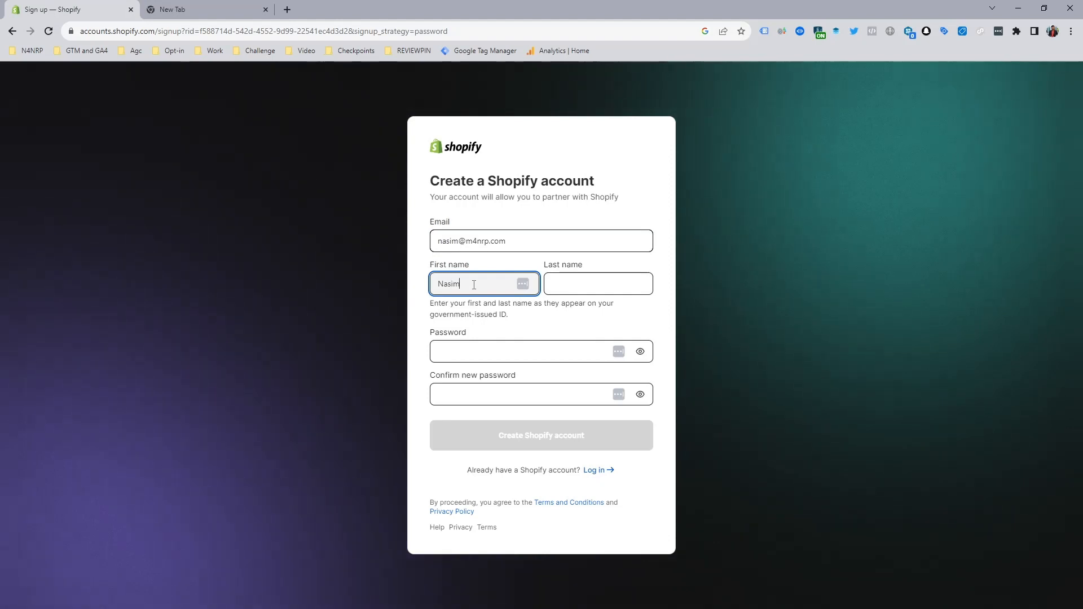
click(532, 351)
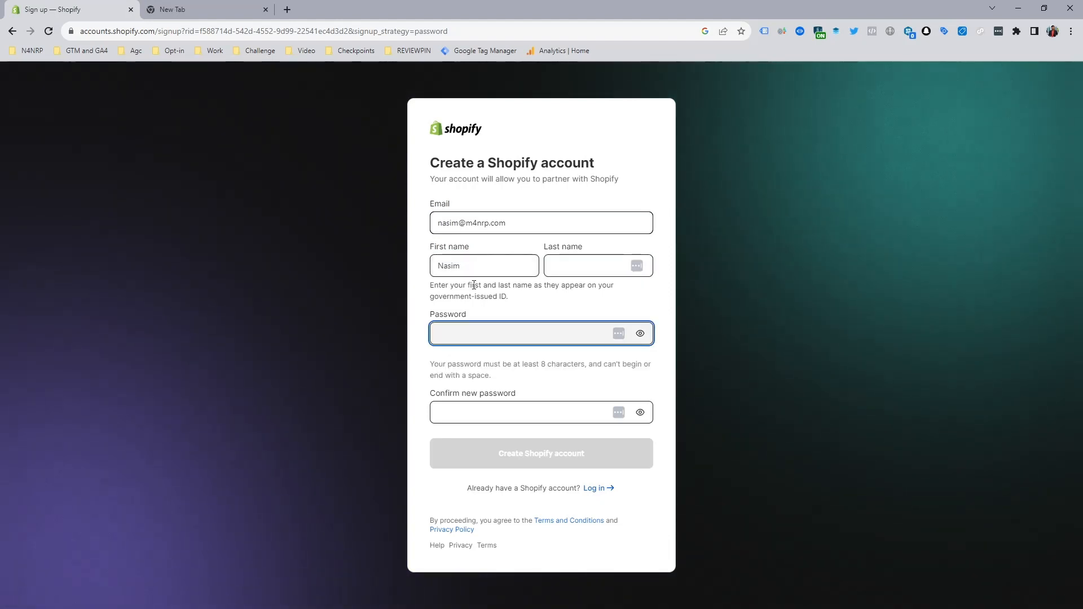
click(597, 265)
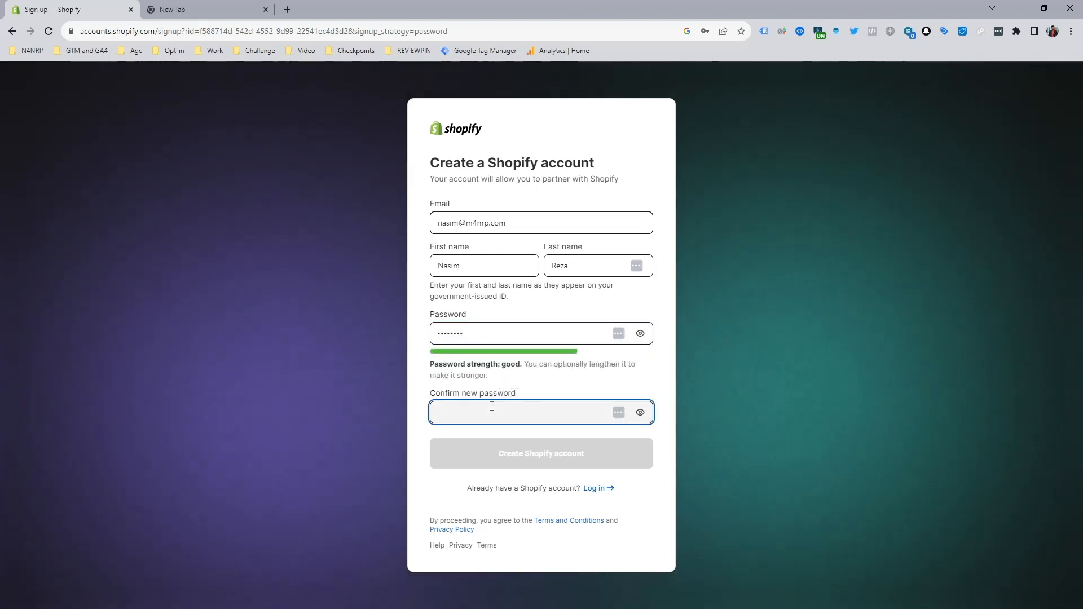
text(•••••)
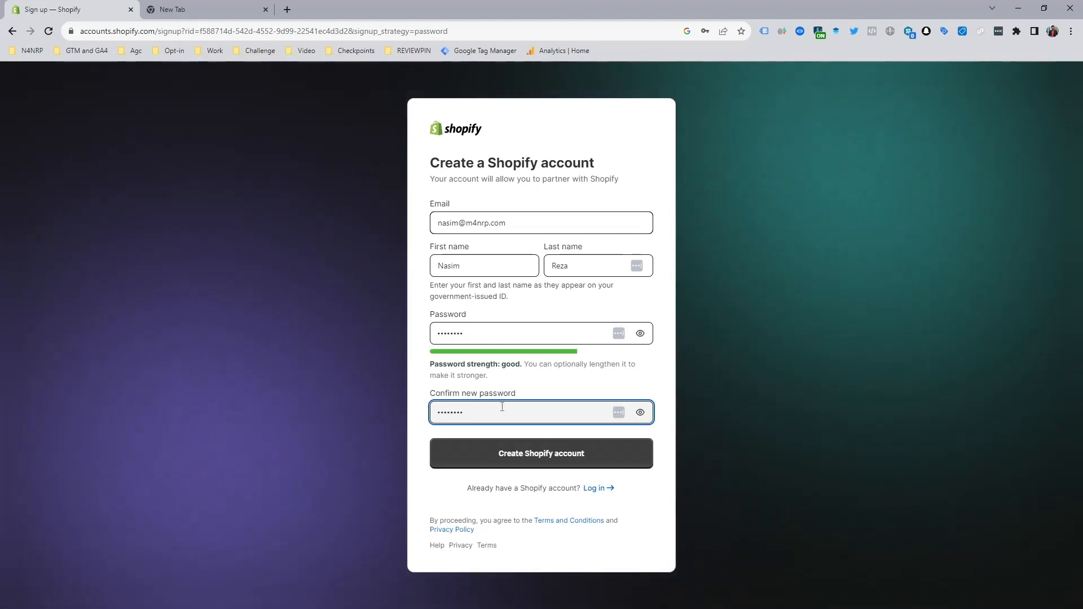
click(541, 453)
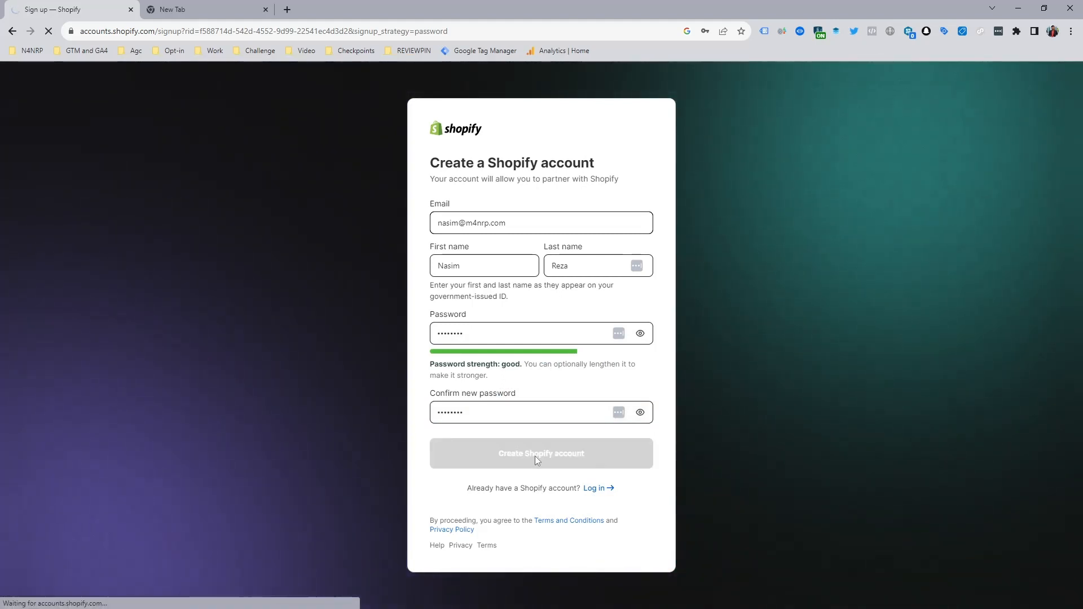
click(540, 453)
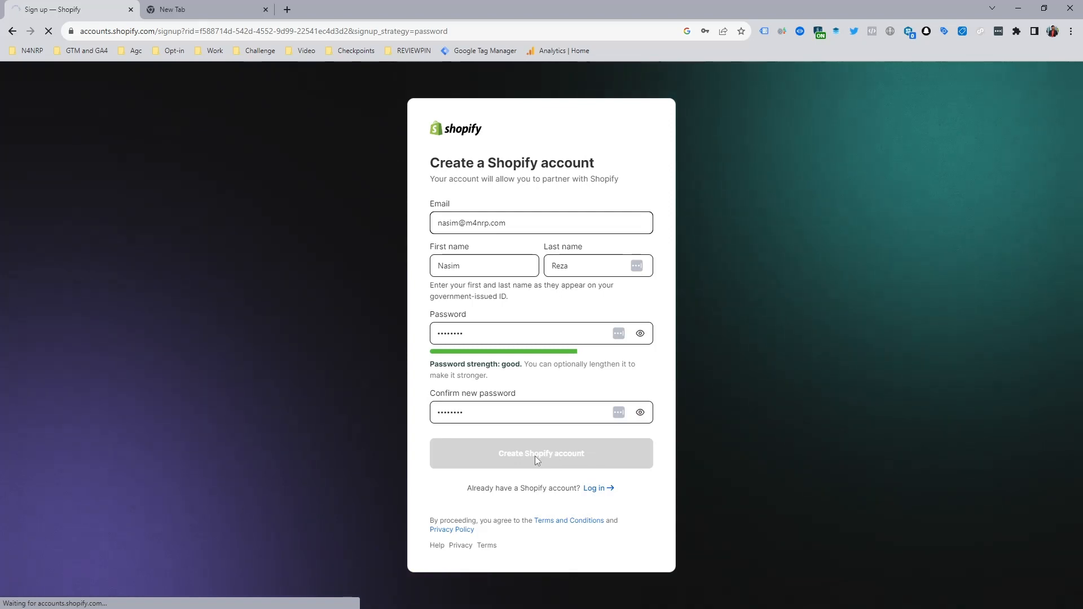
click(541, 453)
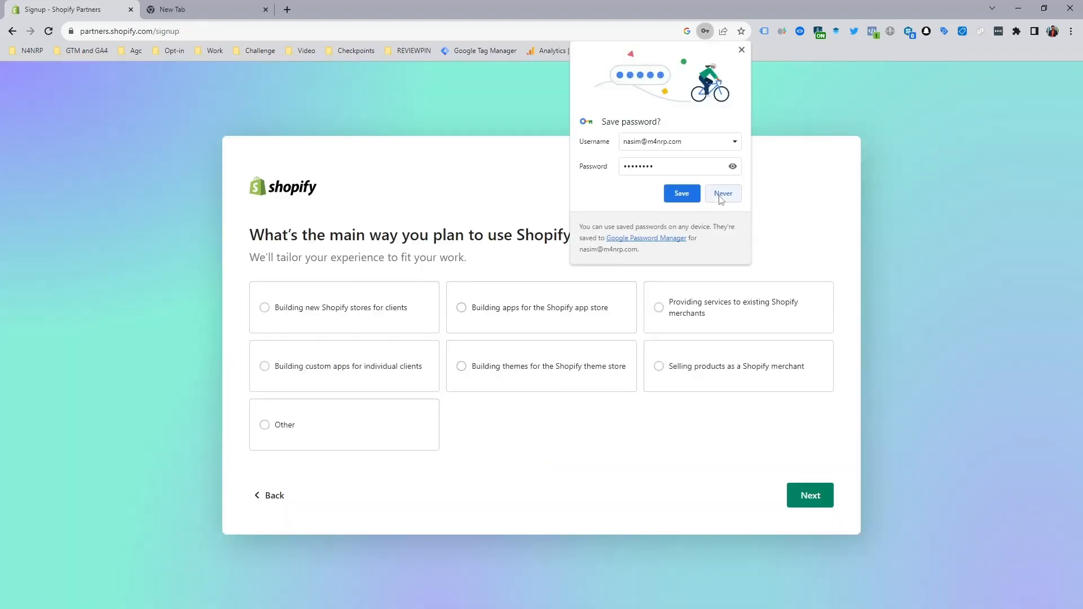
Decline saving the password, choose building stores for clients, and keep Bangladesh as location
click(723, 194)
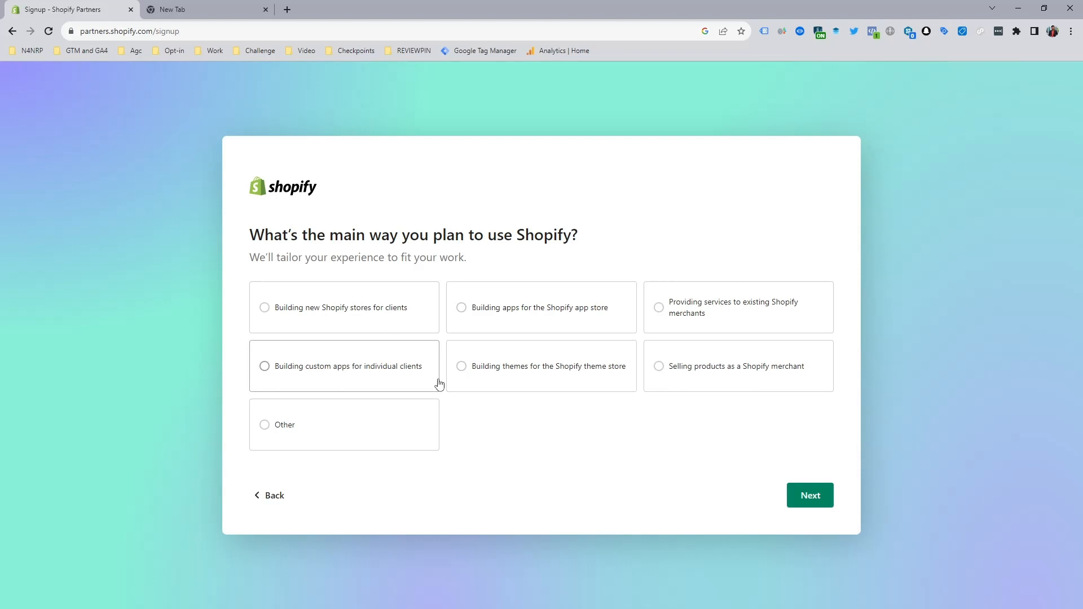
mouse_move(342, 406)
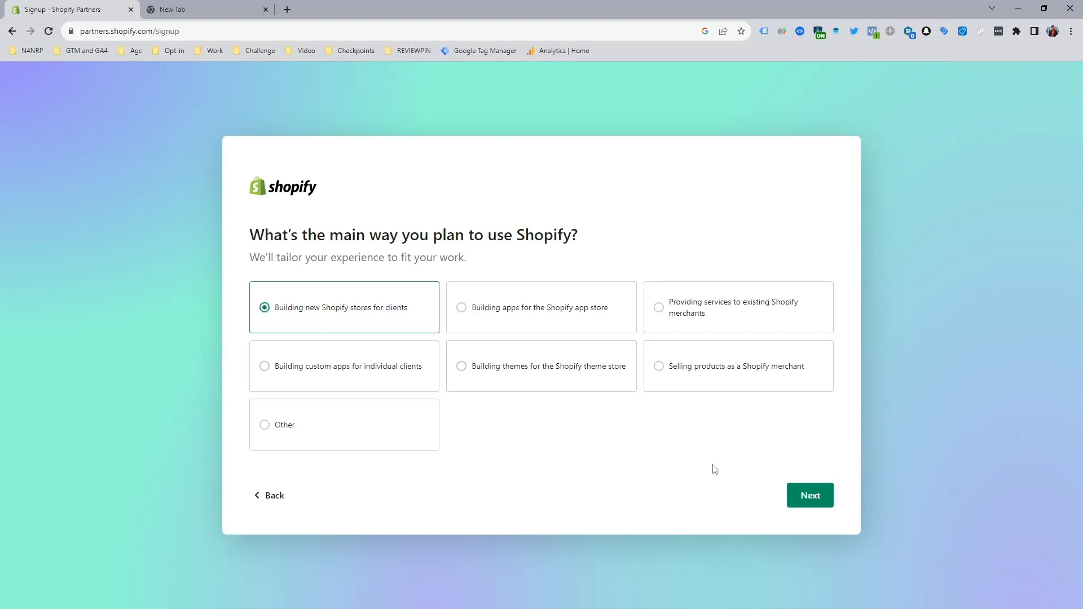
click(809, 495)
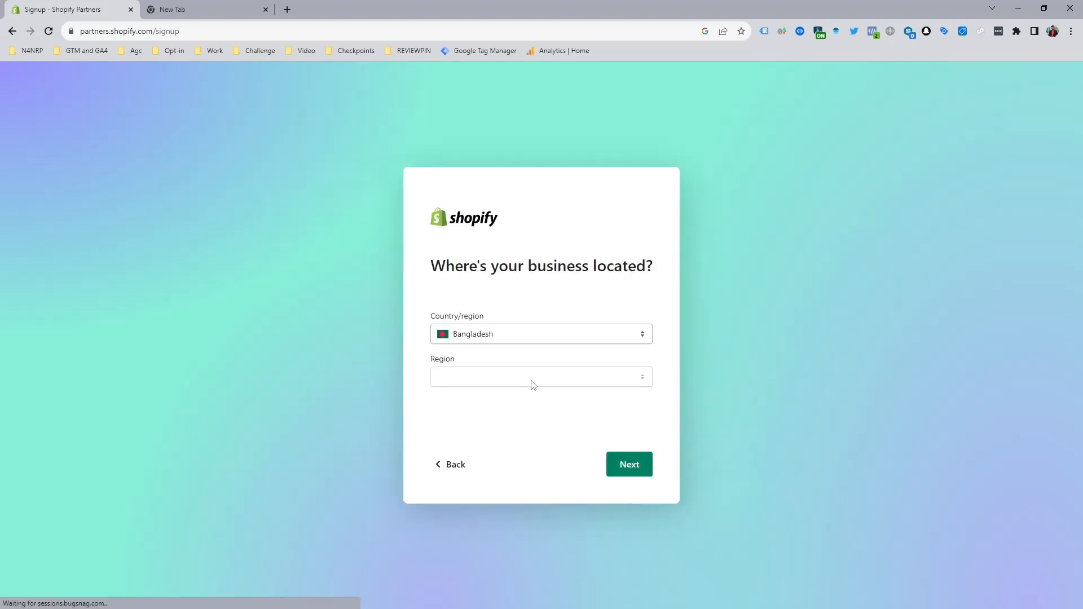
mouse_move(616, 394)
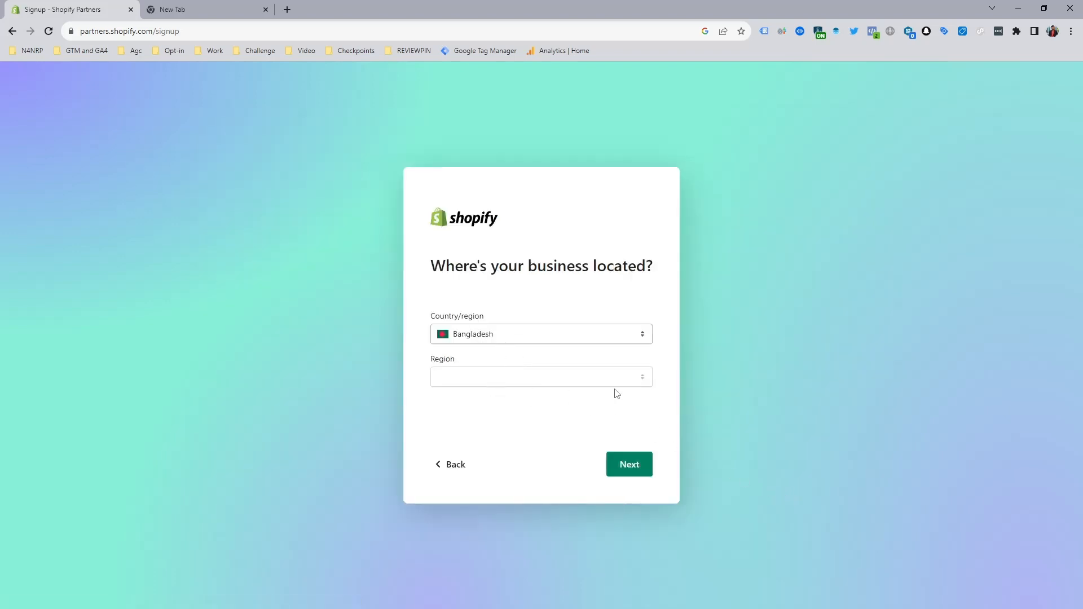
click(628, 464)
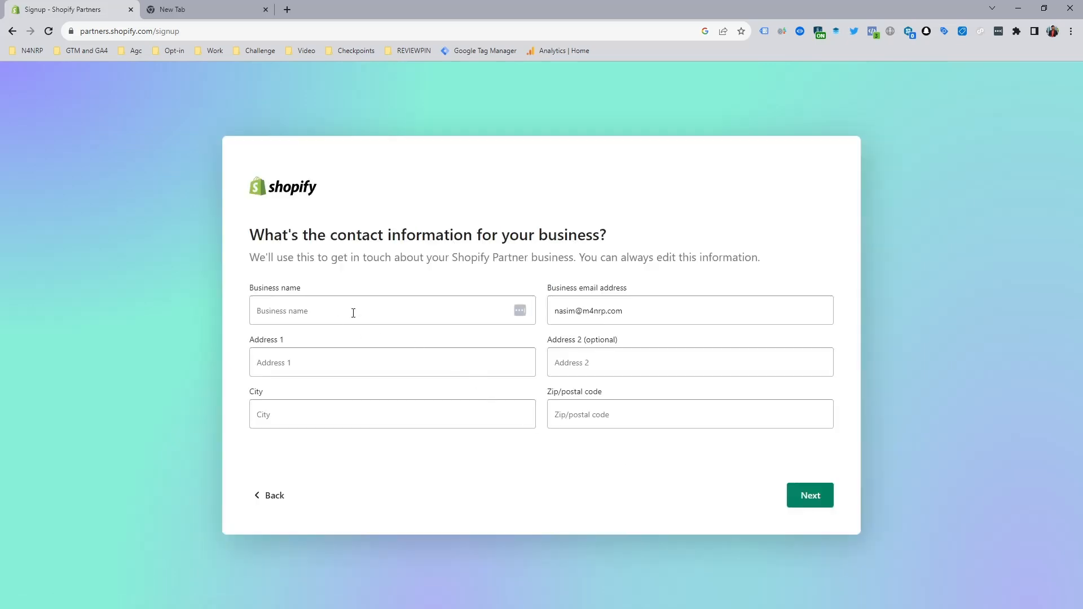
Enter business name m4nrp, a Jashore address and city, and postal code 7400
text(m4)
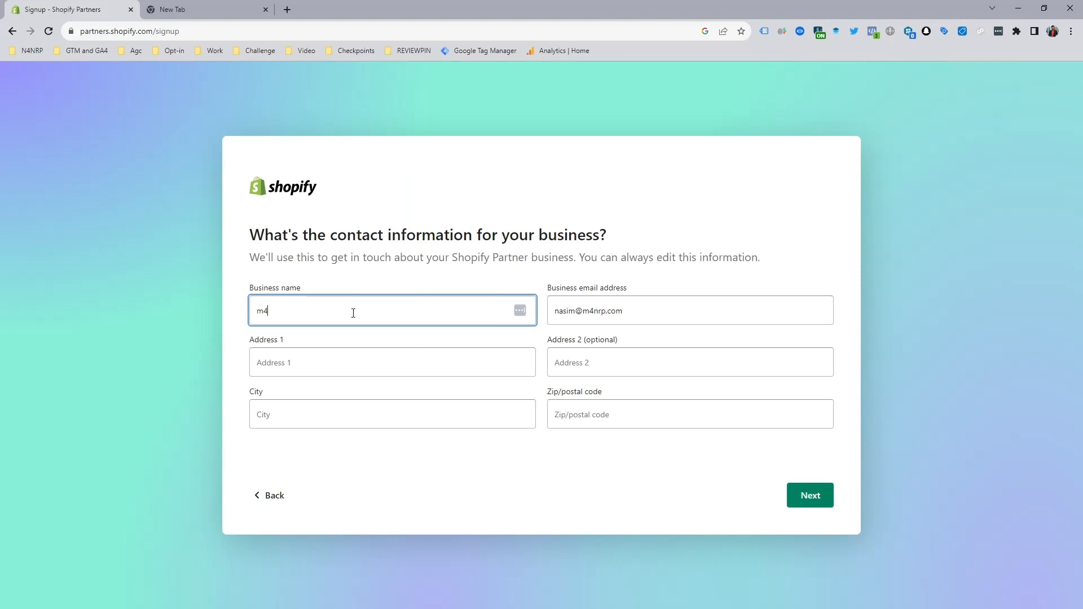
text(nrp)
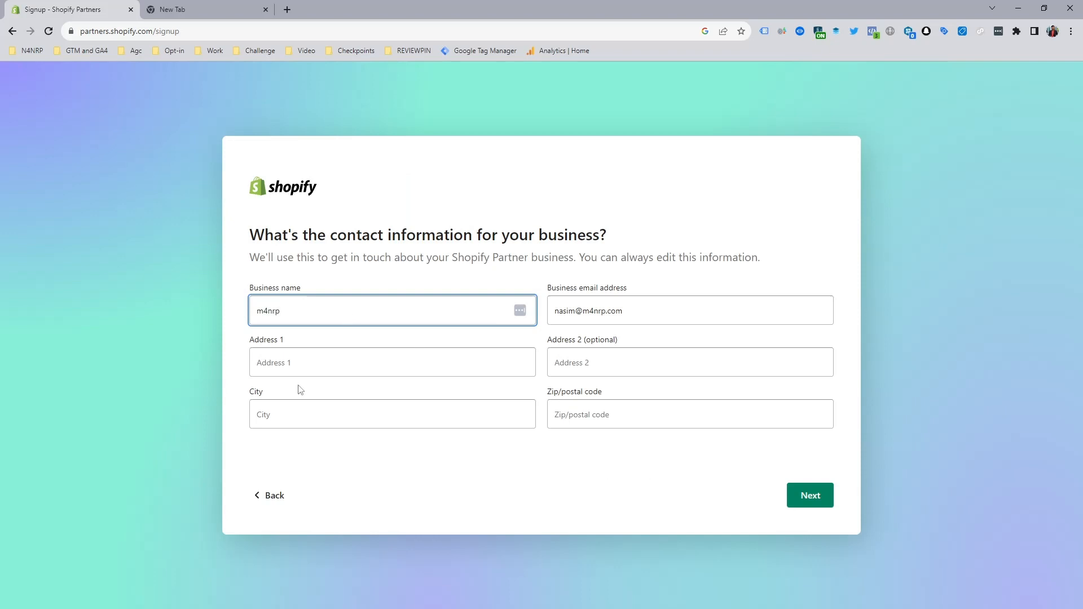
click(391, 362)
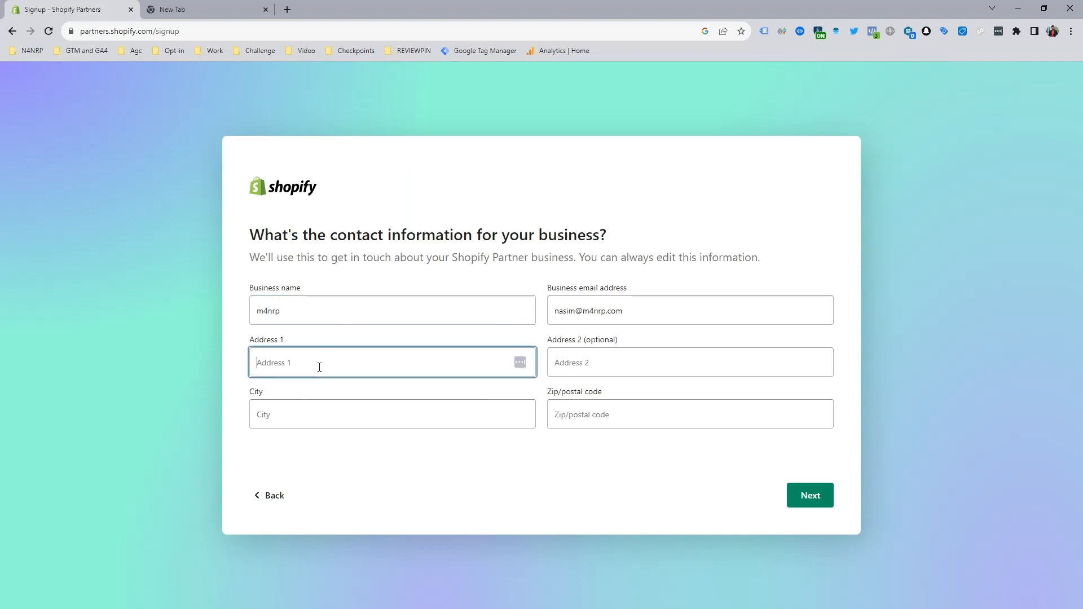
text(jashore)
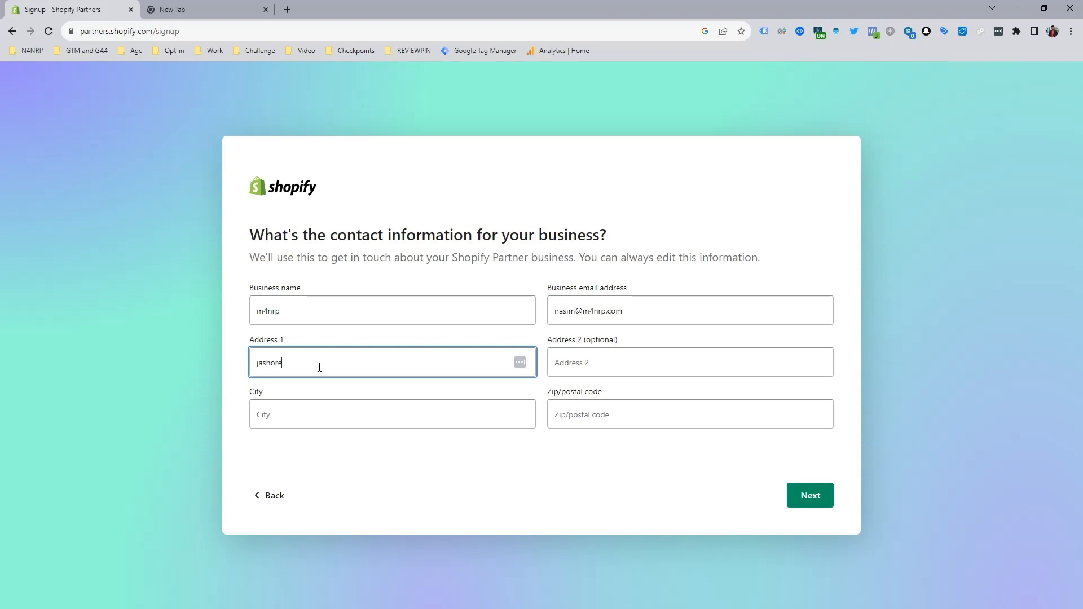
click(689, 413)
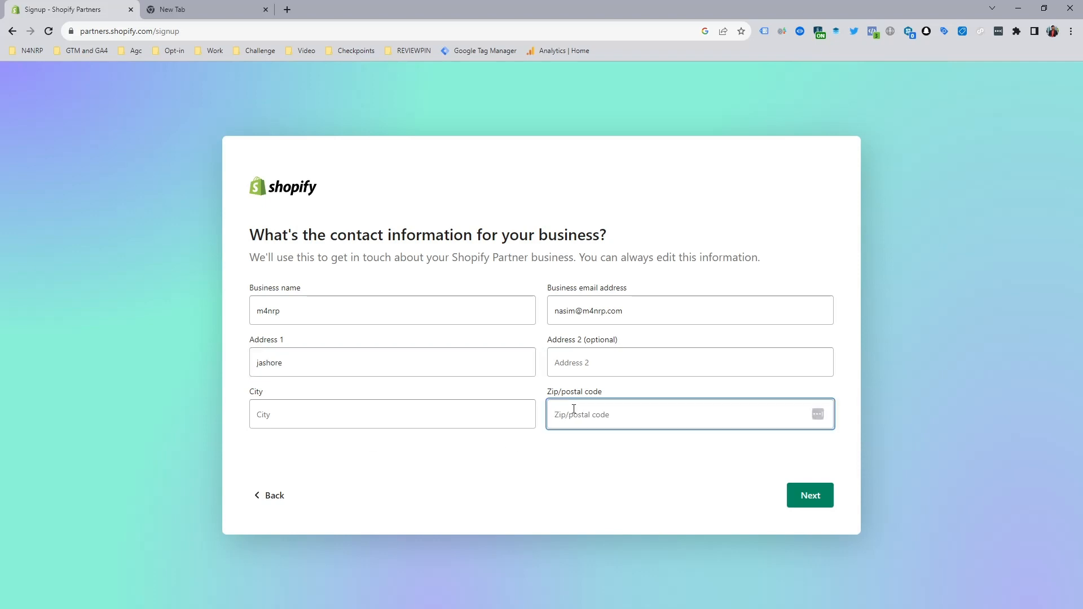
text(7400)
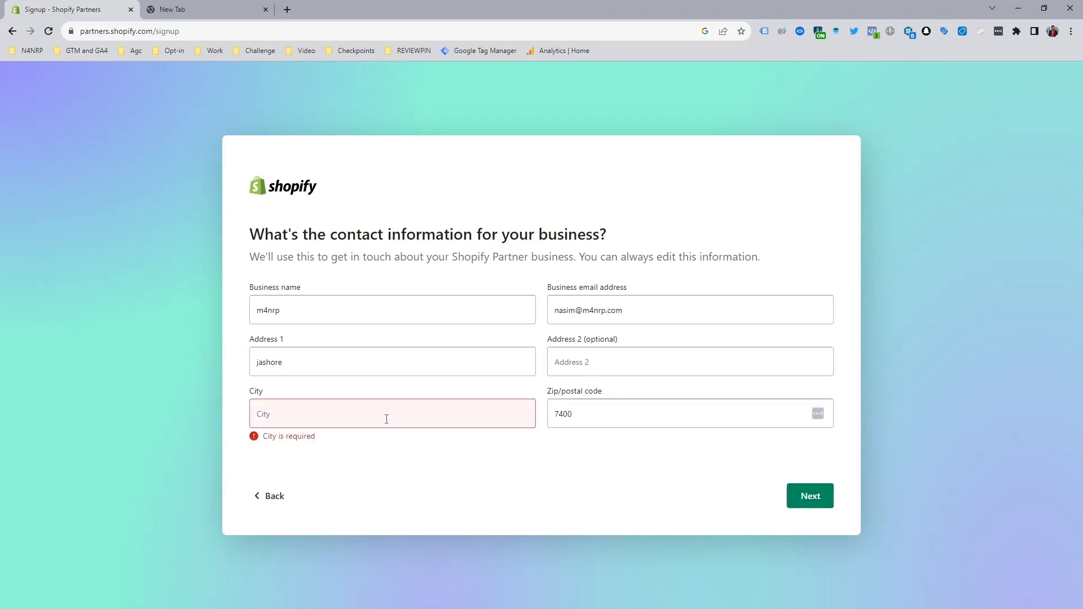
text(jashore)
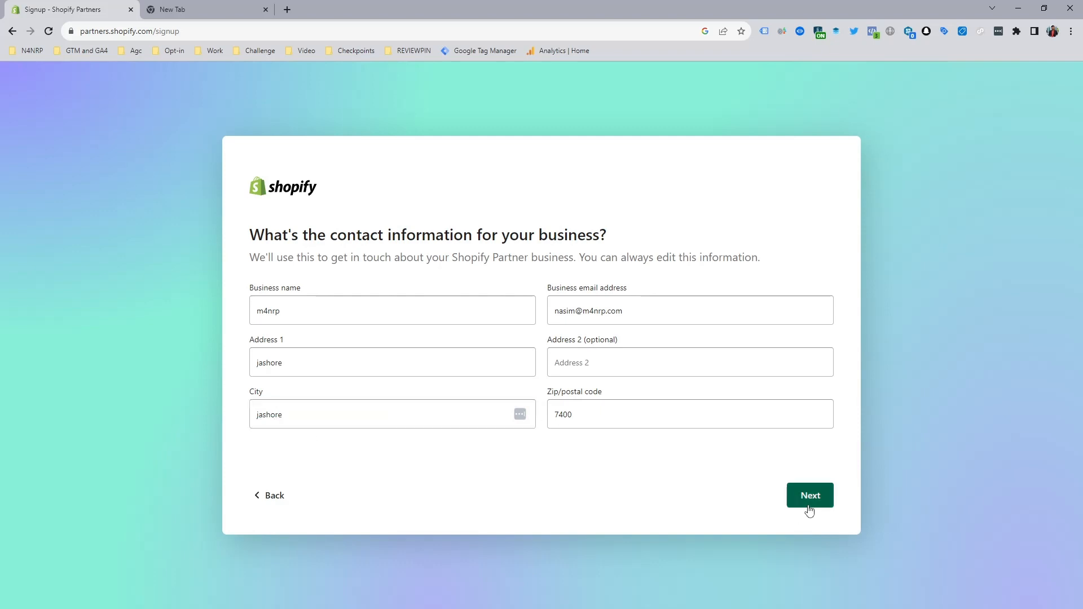
Add a job title and phone number, and accept the Partner Program Agreement
click(809, 495)
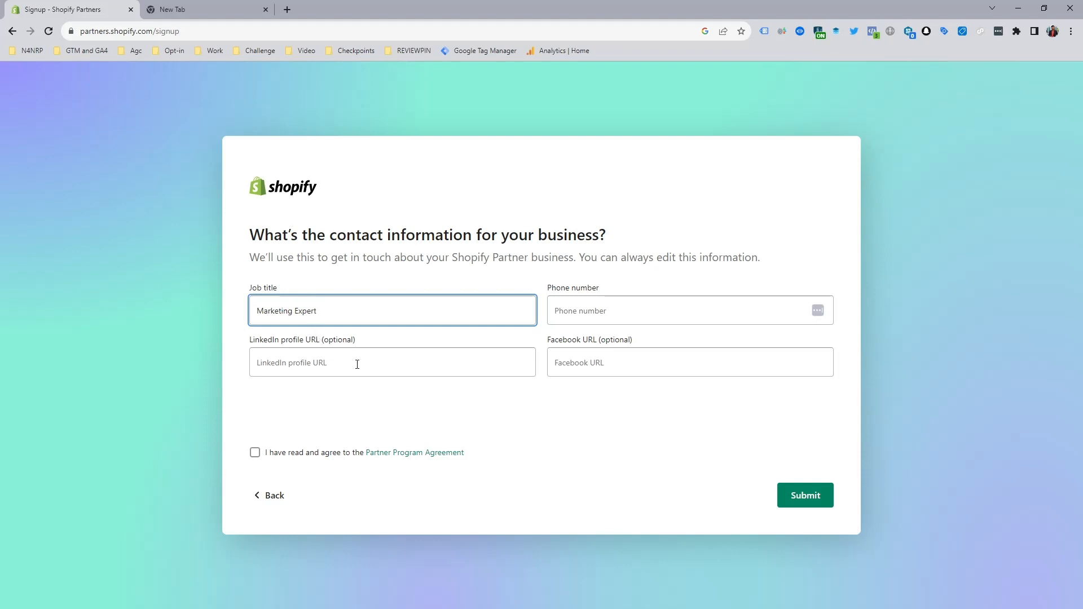
mouse_move(625, 316)
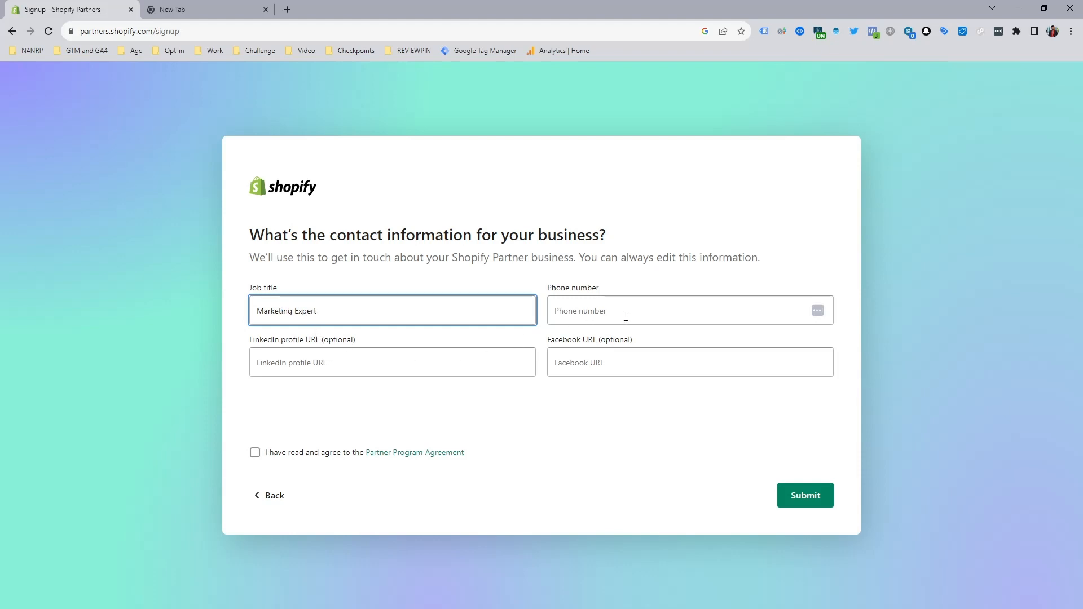
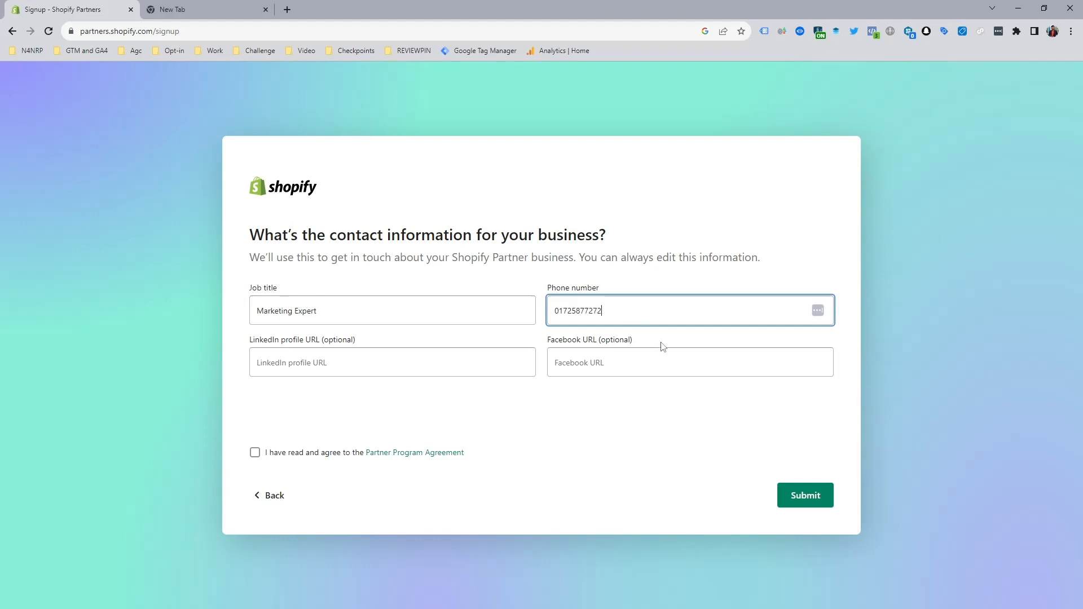
mouse_move(311, 459)
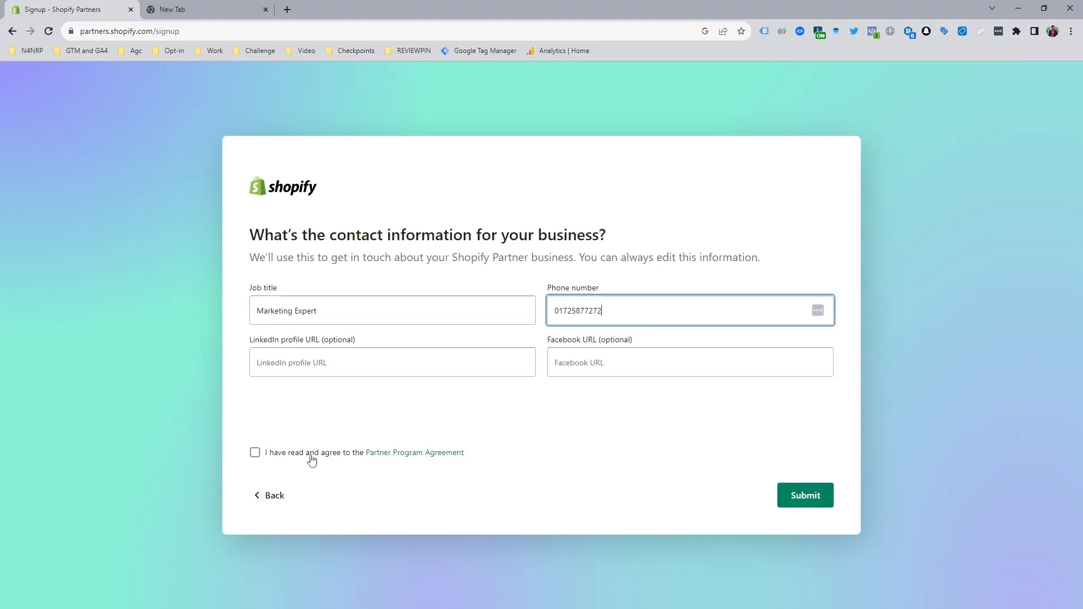
click(804, 495)
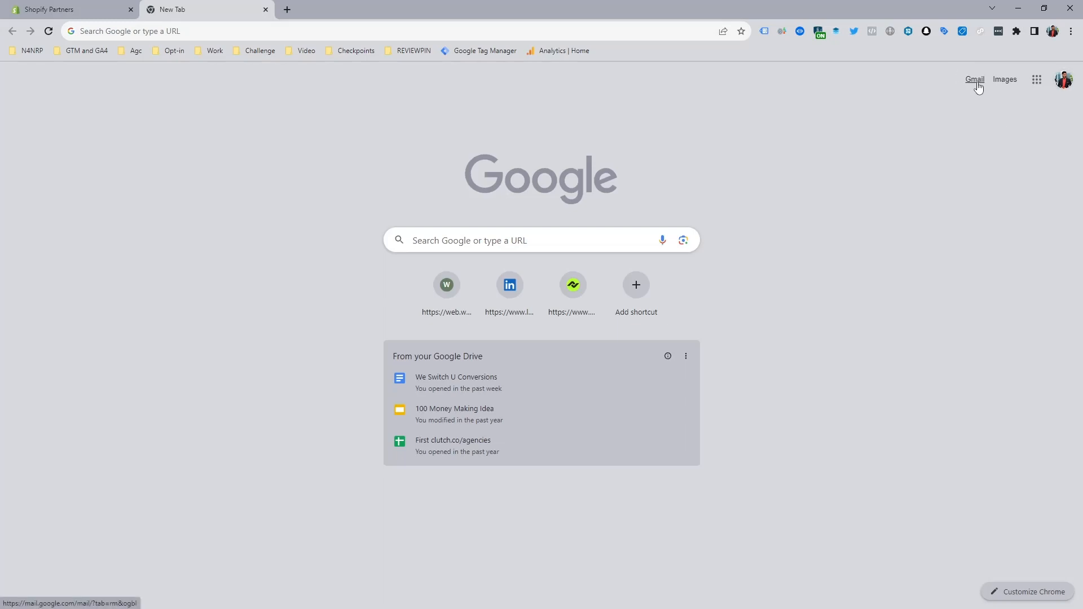
Open the 'Verify your business email' message in Gmail and confirm the address
click(974, 79)
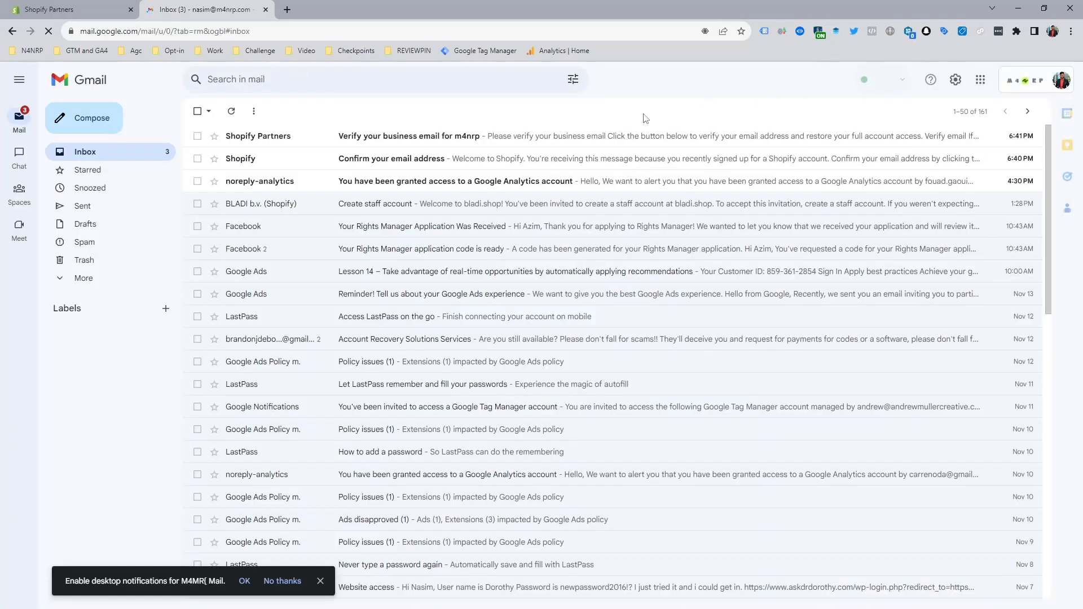
click(409, 135)
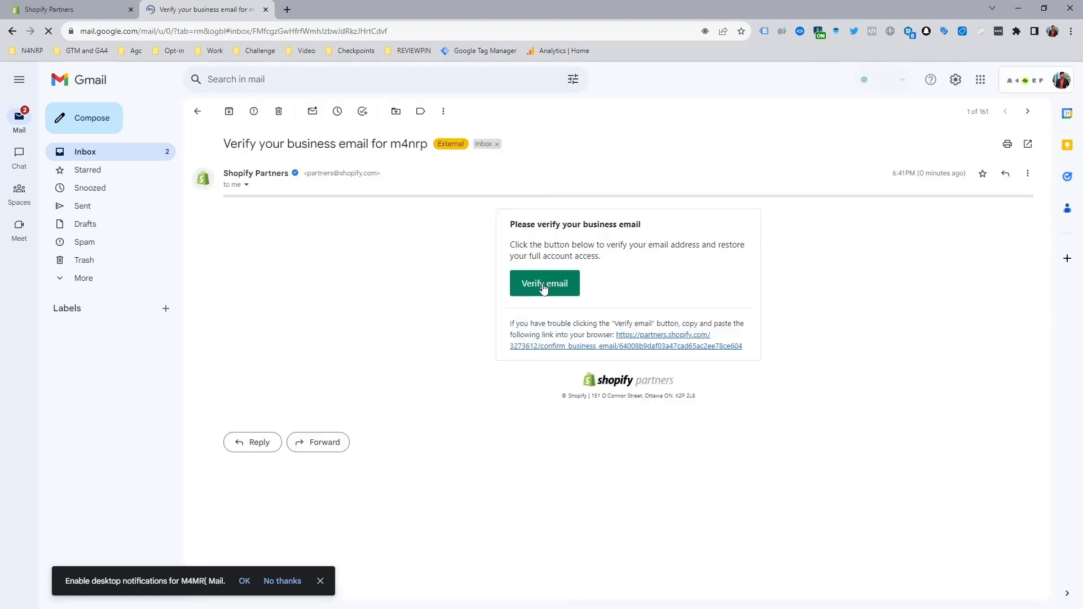
click(544, 283)
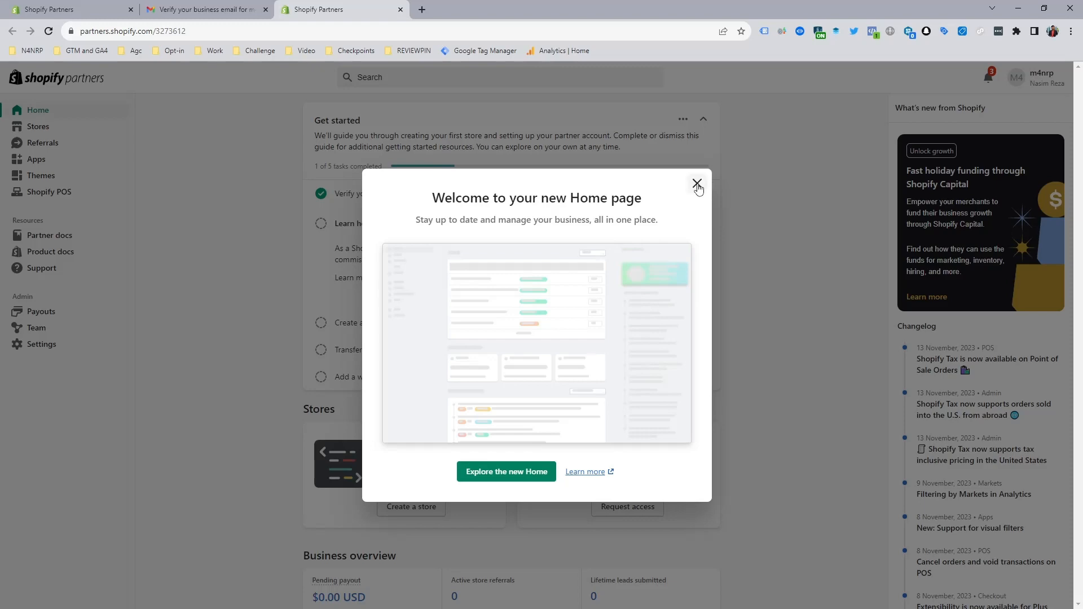
Close the welcome dialog and tick off the learn-to-earn, development store and getting-paid tasks
click(697, 185)
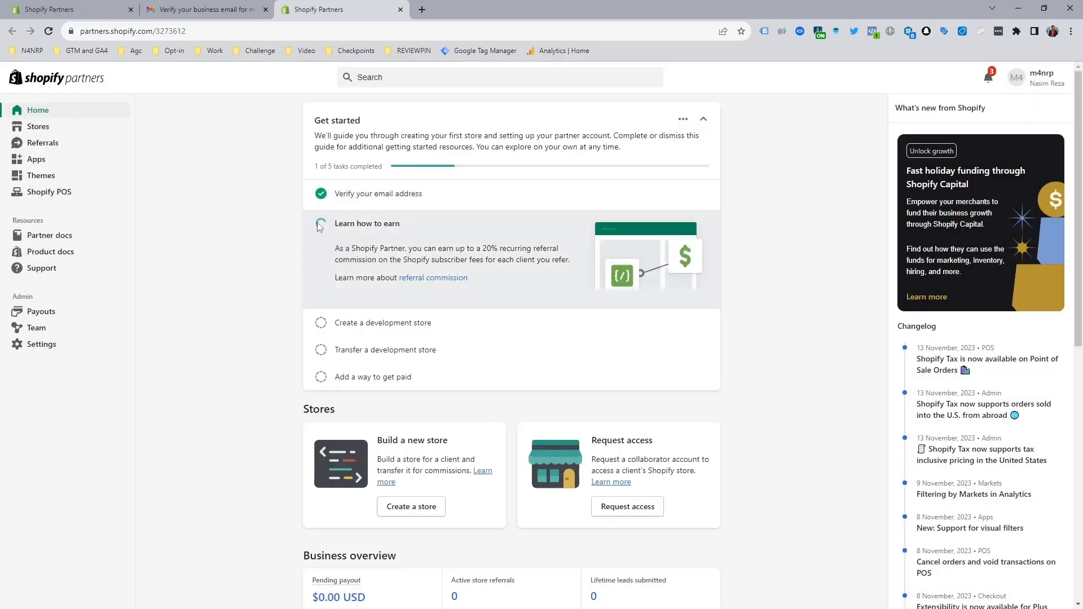
click(320, 224)
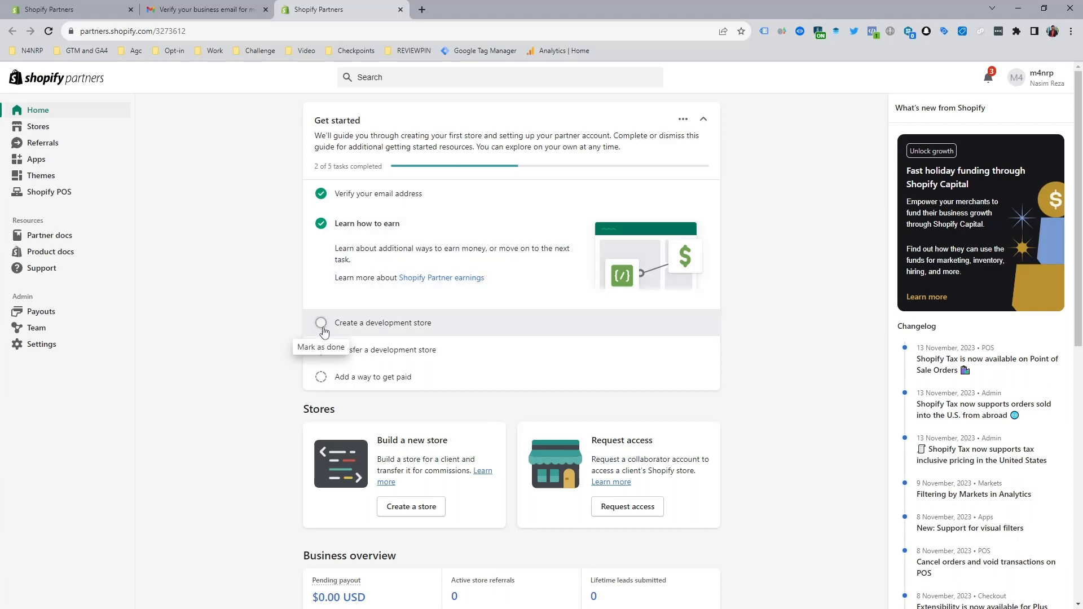
click(320, 323)
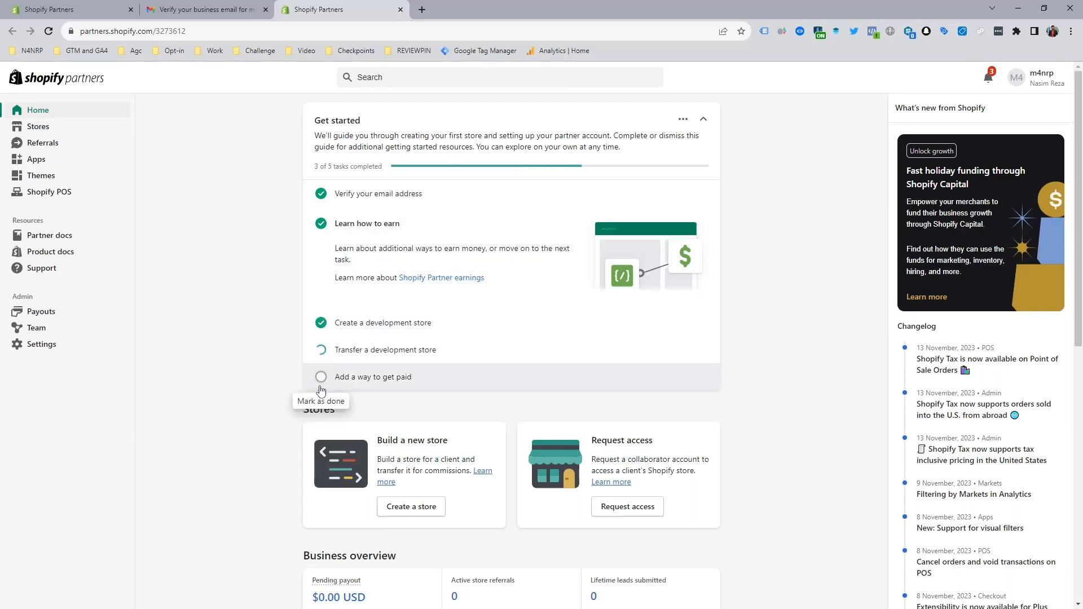
click(320, 376)
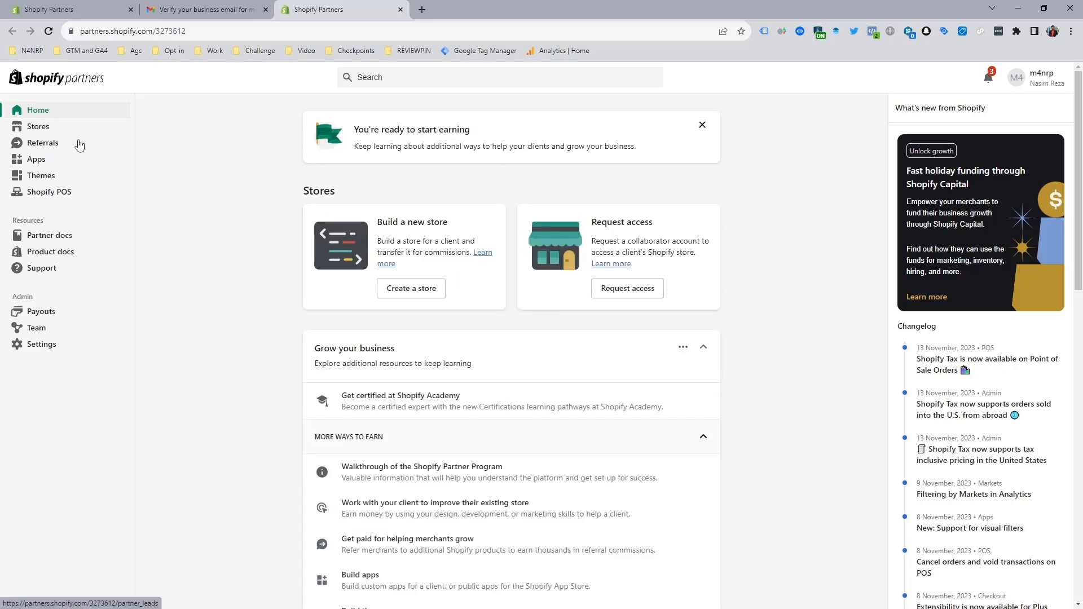
mouse_move(91, 129)
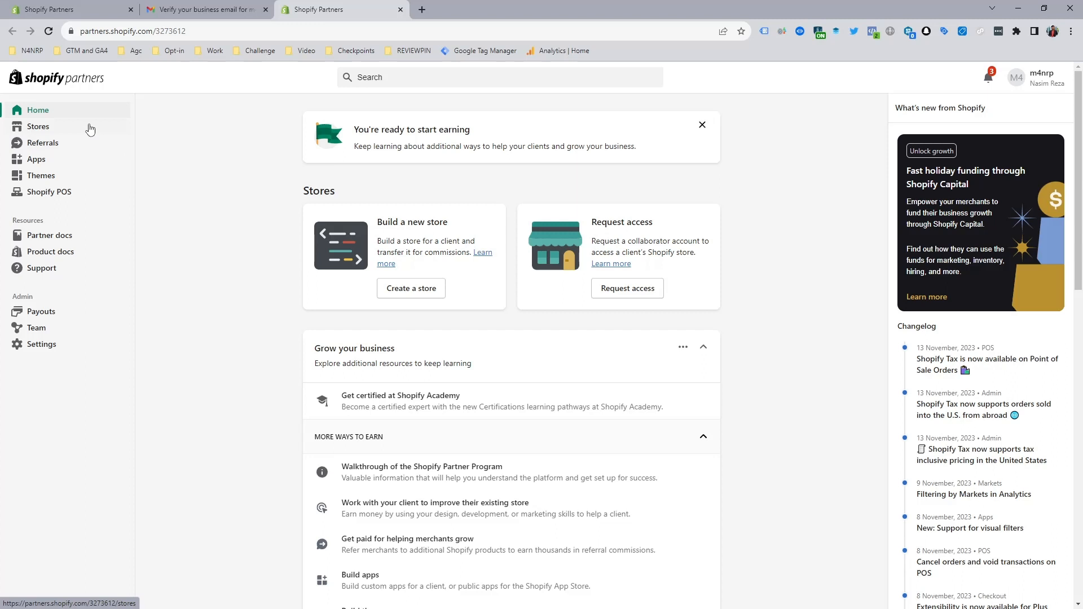
Start a new development store of the 'test and build' type from Stores
click(38, 127)
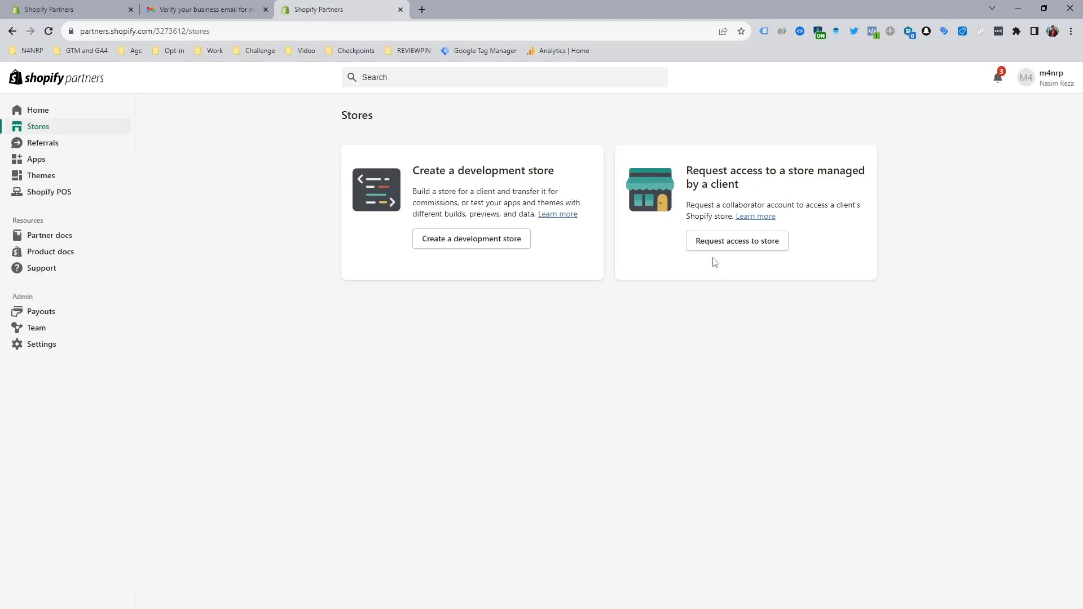
mouse_move(486, 286)
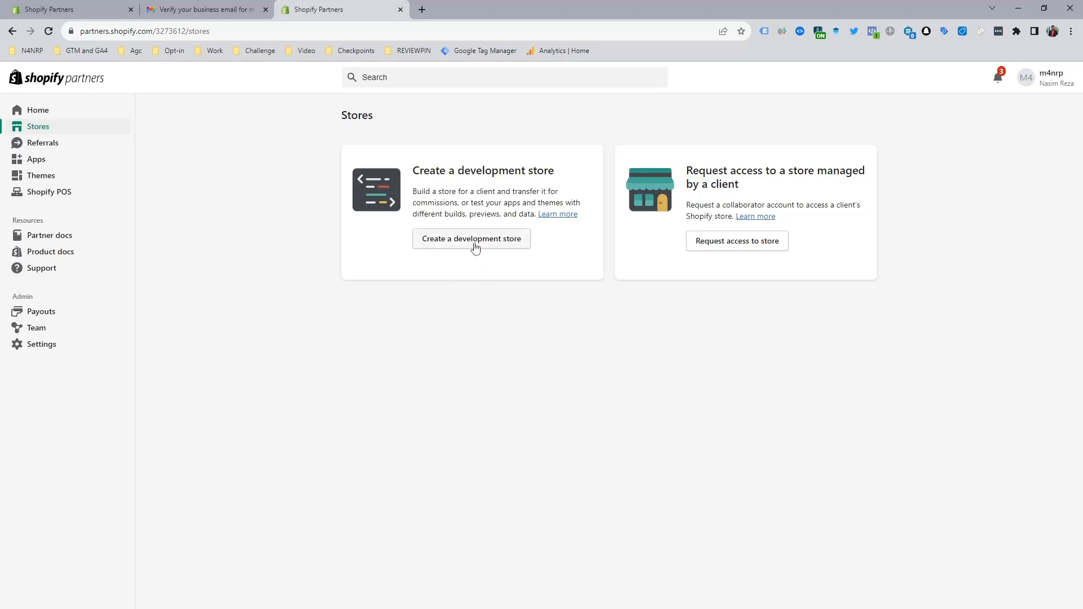
click(471, 238)
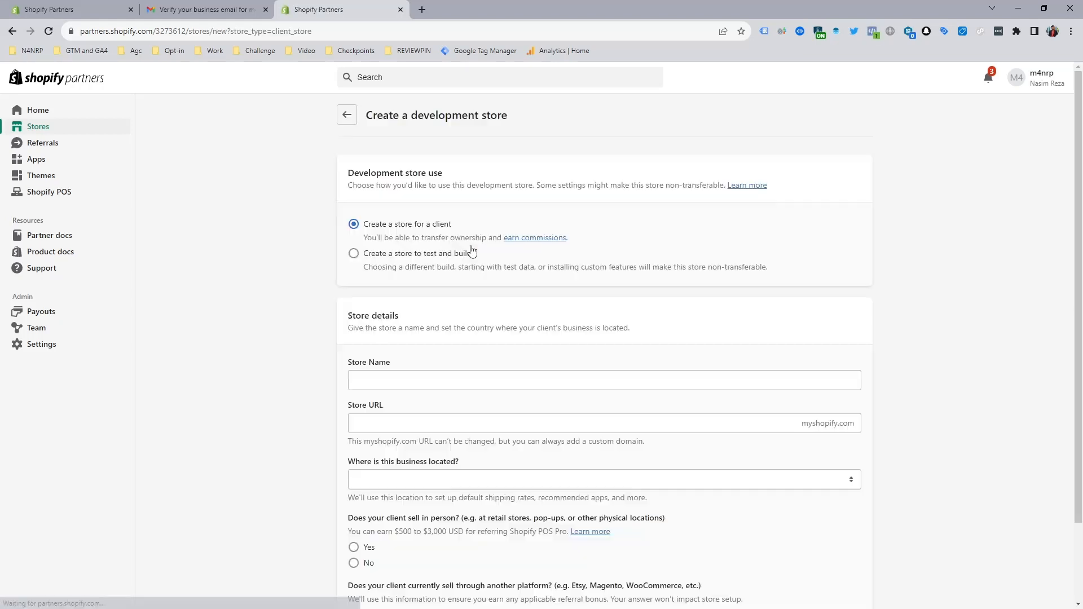
click(603, 479)
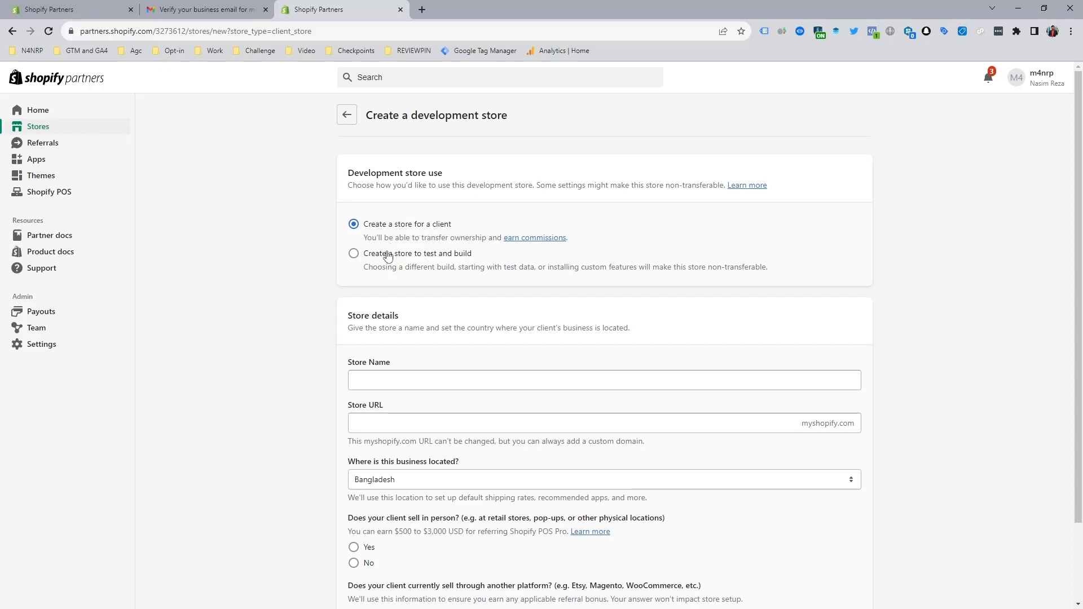
click(353, 253)
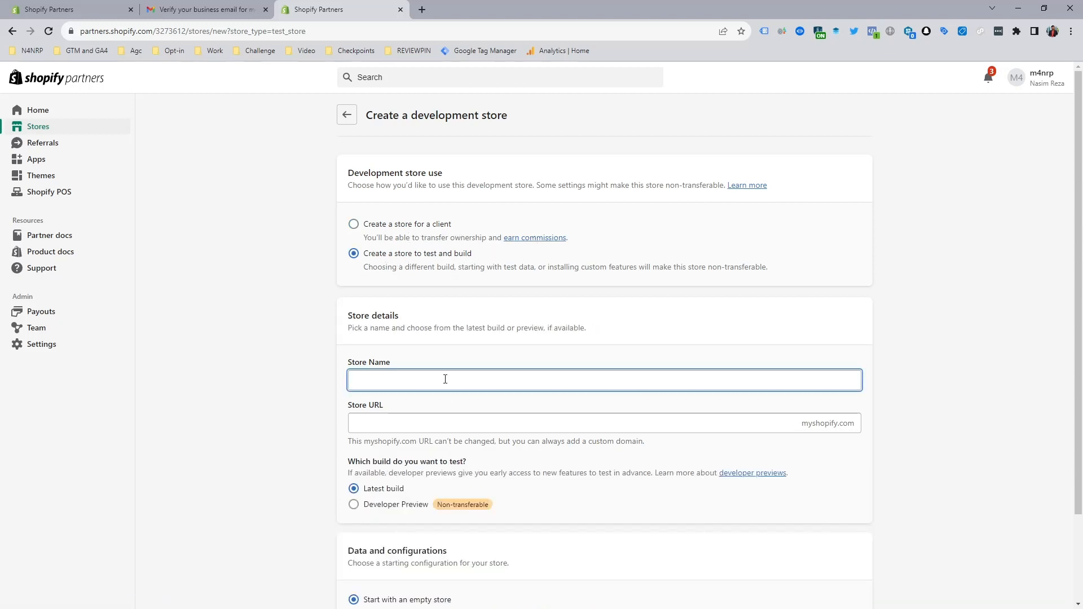
Name the store m4nrpdemo and submit Create development store
text(m)
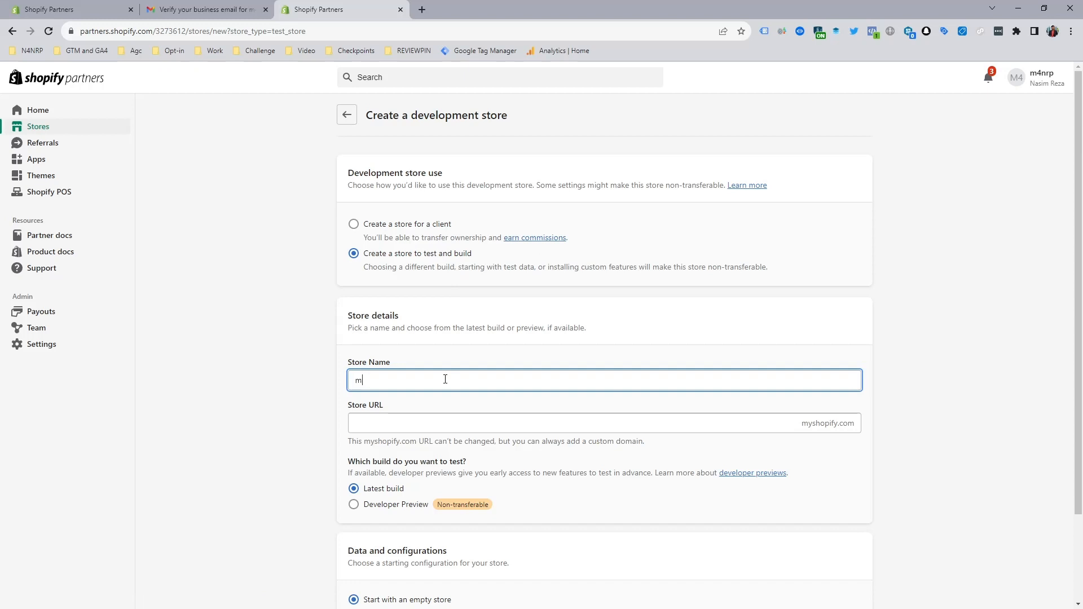
text(4nrp)
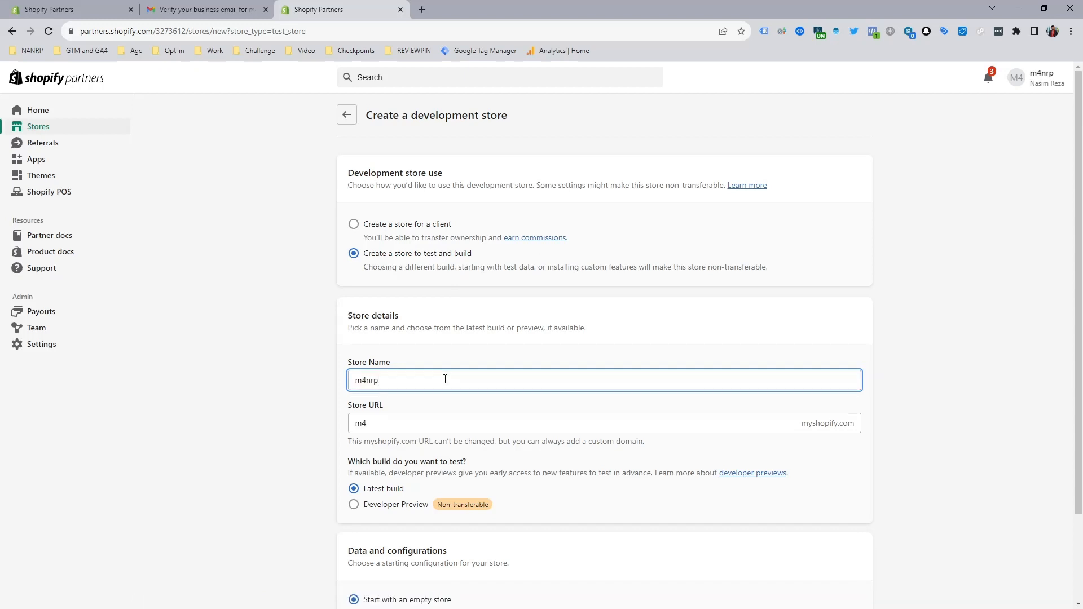
text(nrp)
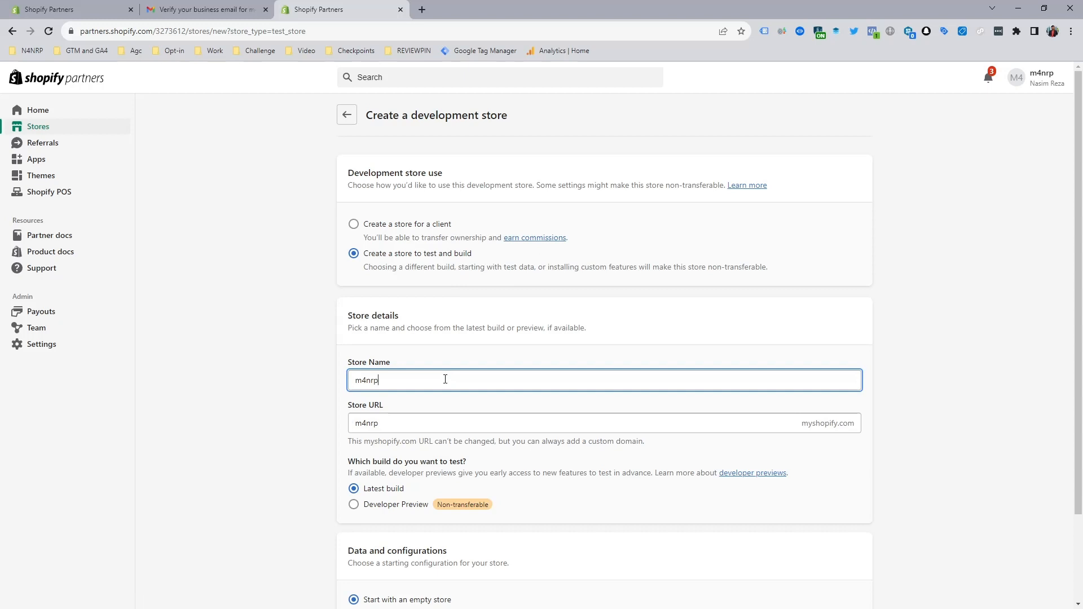
mouse_move(392, 408)
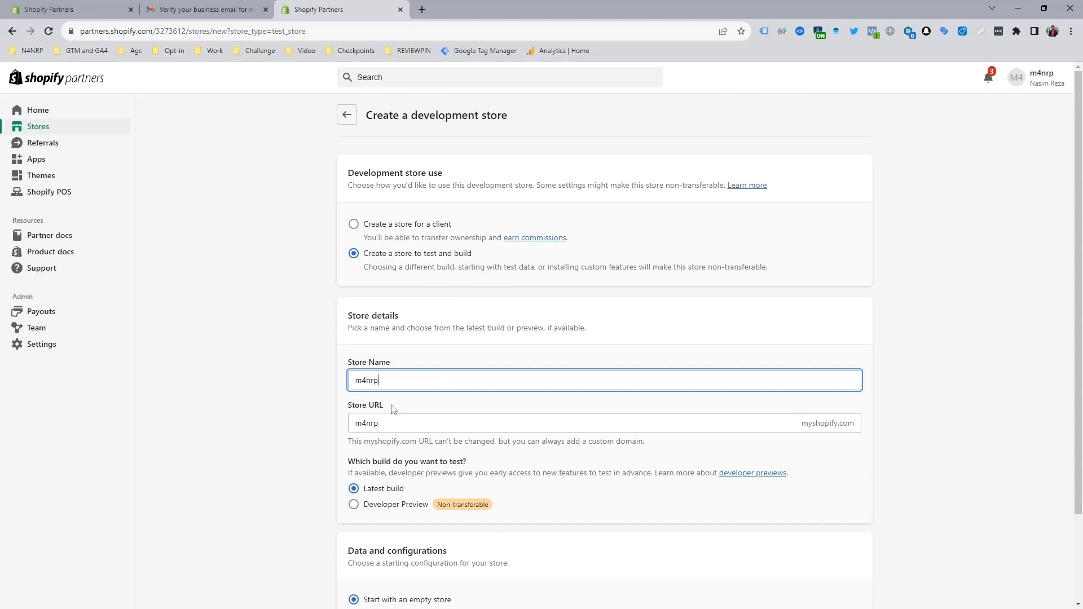
text(demo)
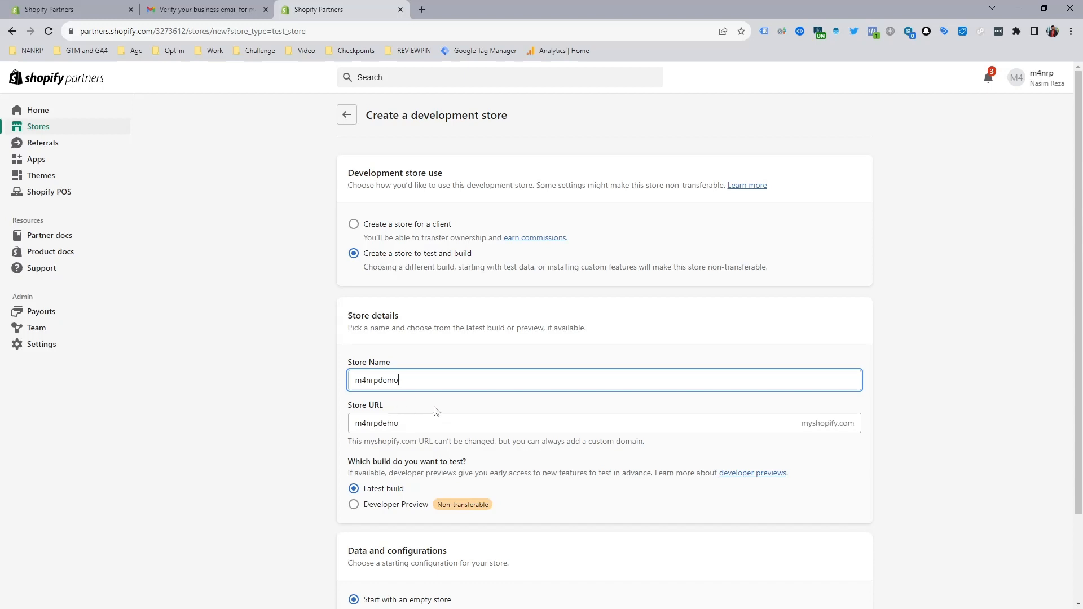
scroll(down, 3)
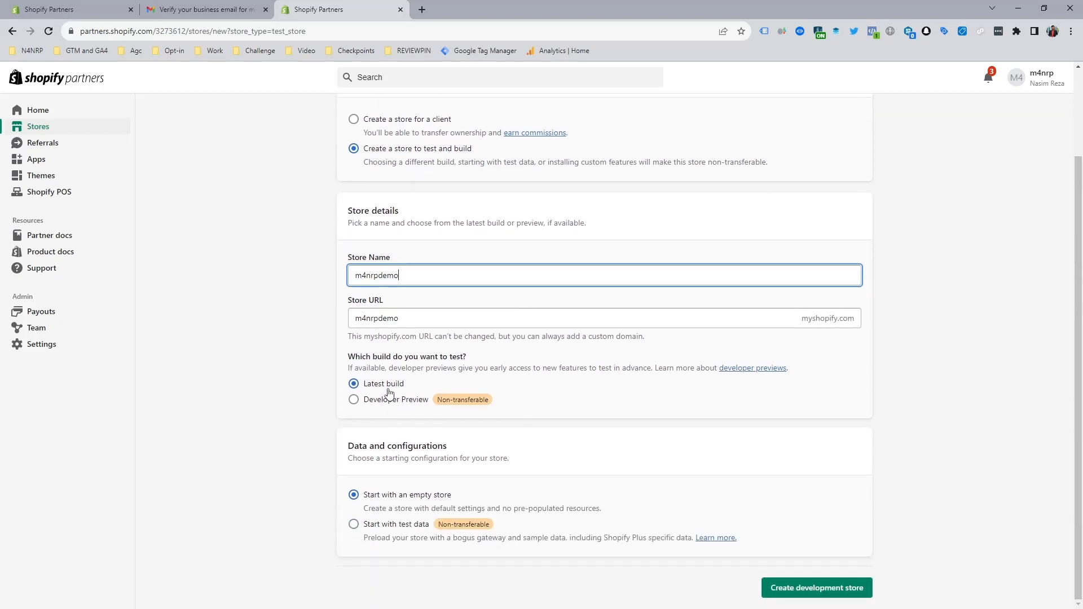
mouse_move(453, 433)
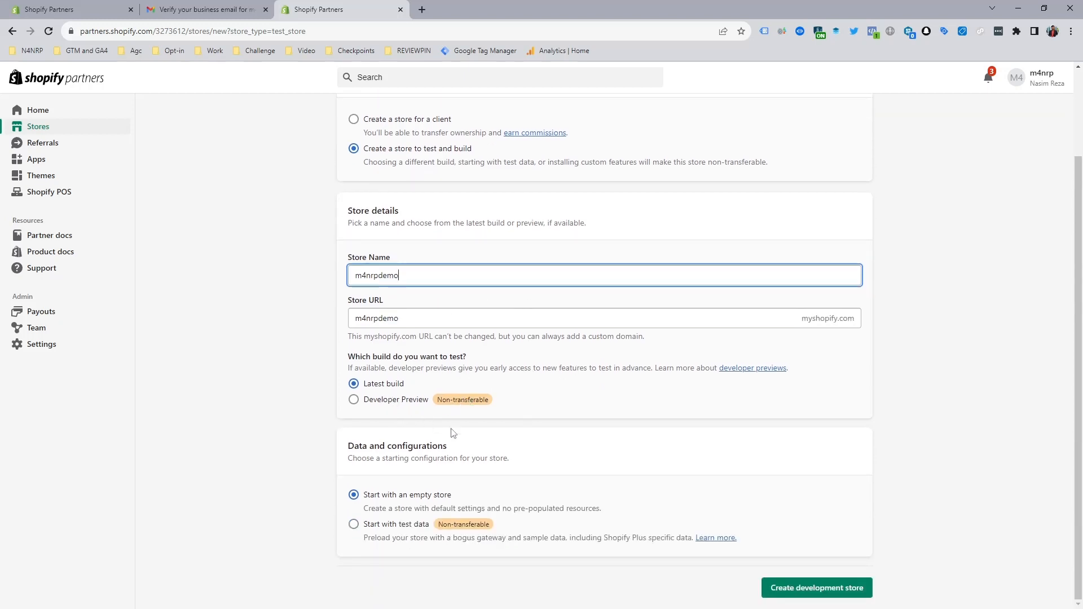
click(816, 588)
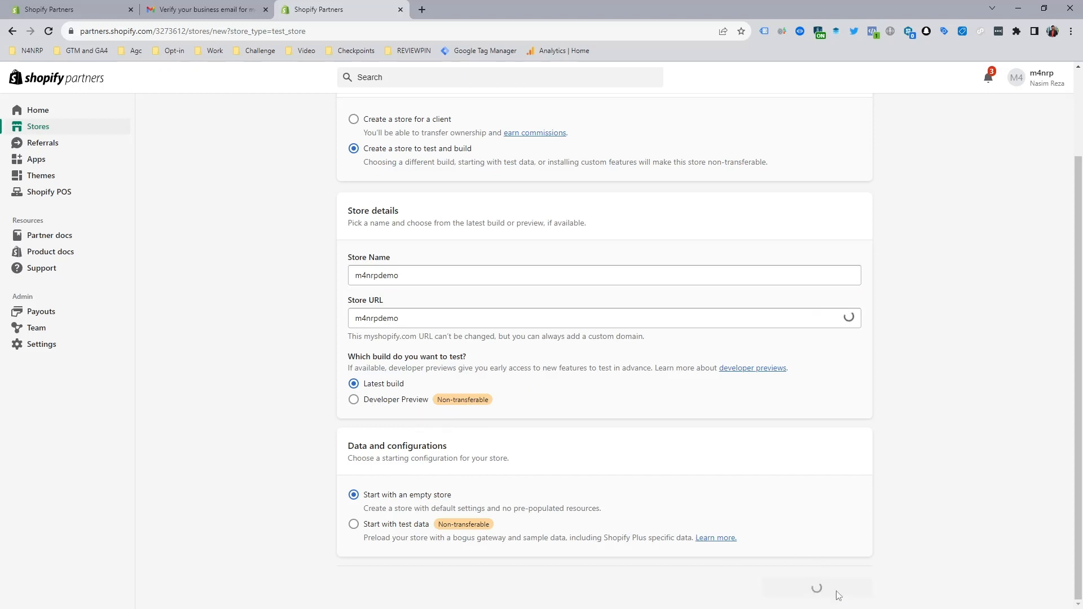
Confirm creation and wait while m4nrpdemo's store is set up
click(816, 588)
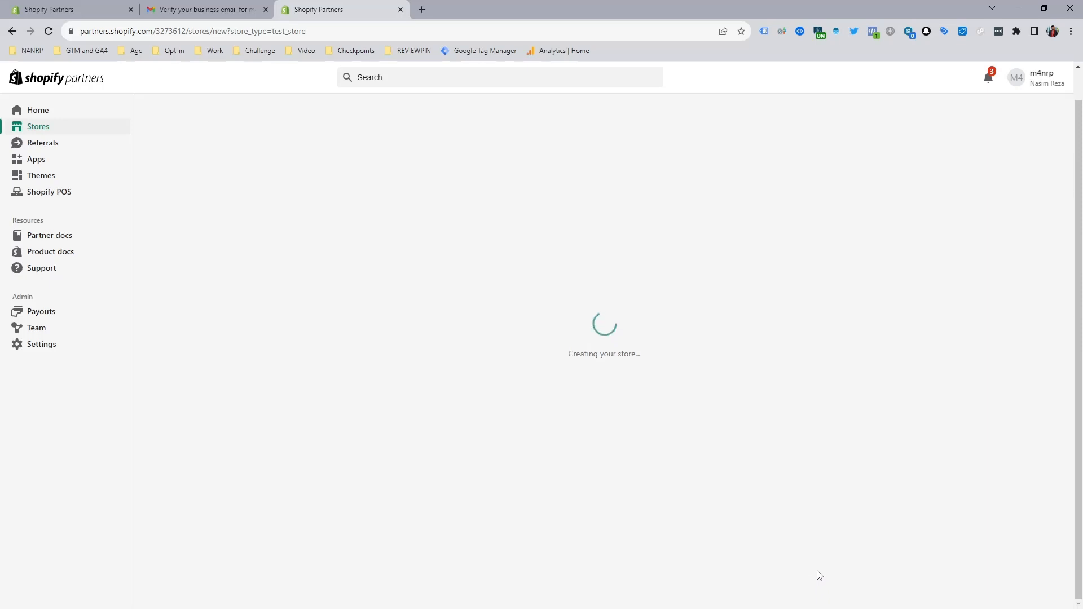
mouse_move(822, 525)
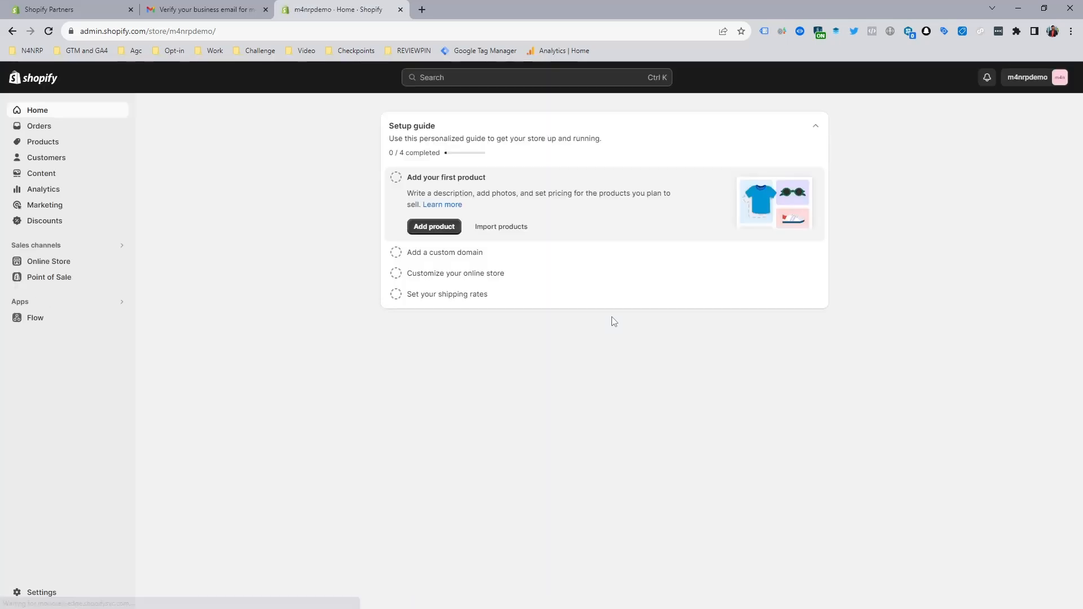
mouse_move(545, 252)
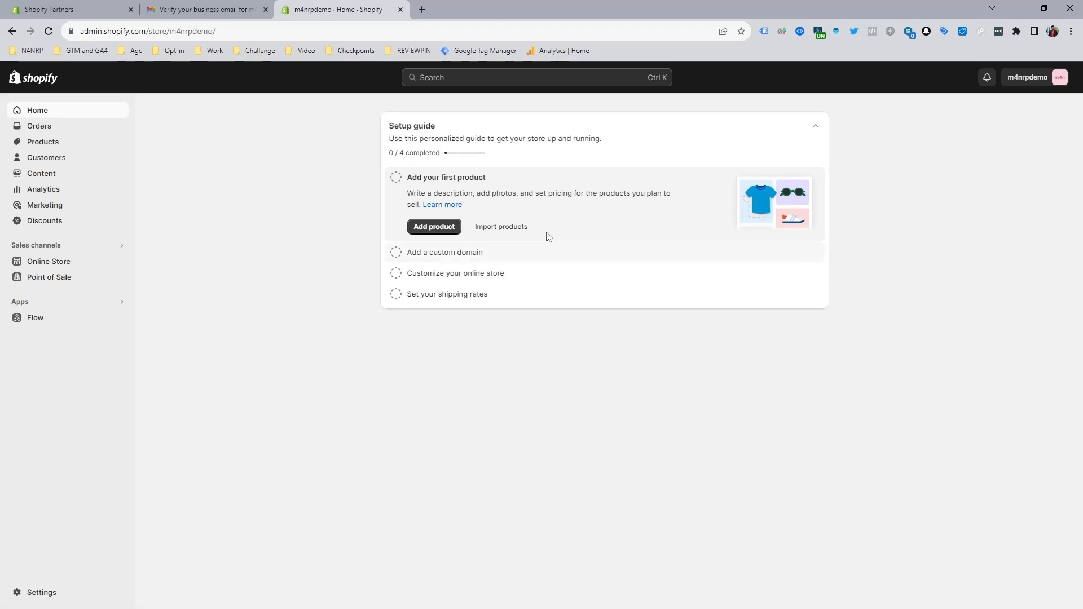
mouse_move(369, 163)
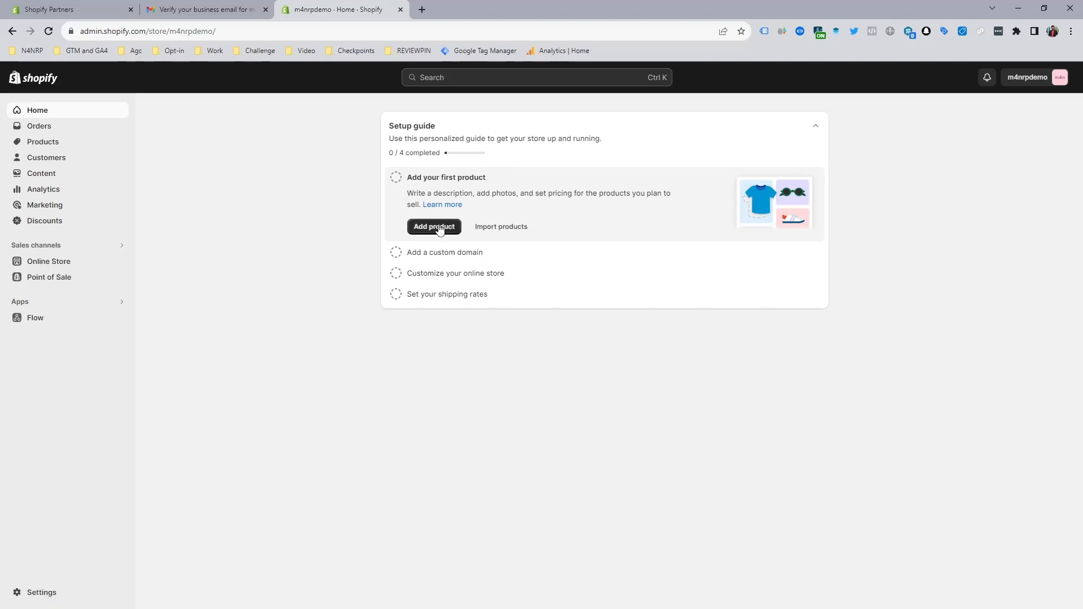
Check the live storefront, then open Online Store > Themes showing Dawn as current
click(434, 226)
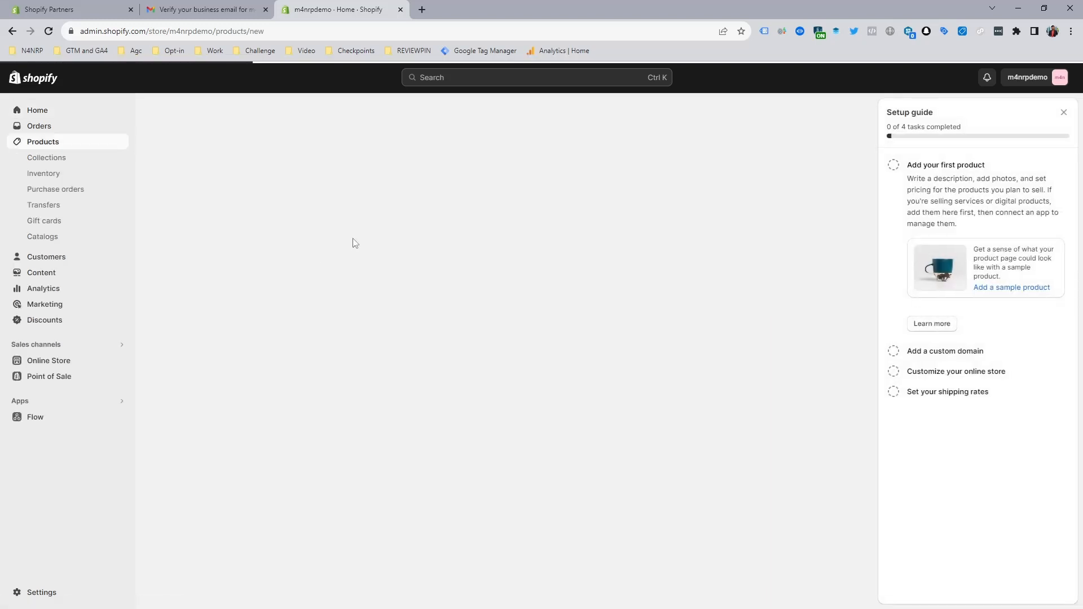
mouse_move(90, 225)
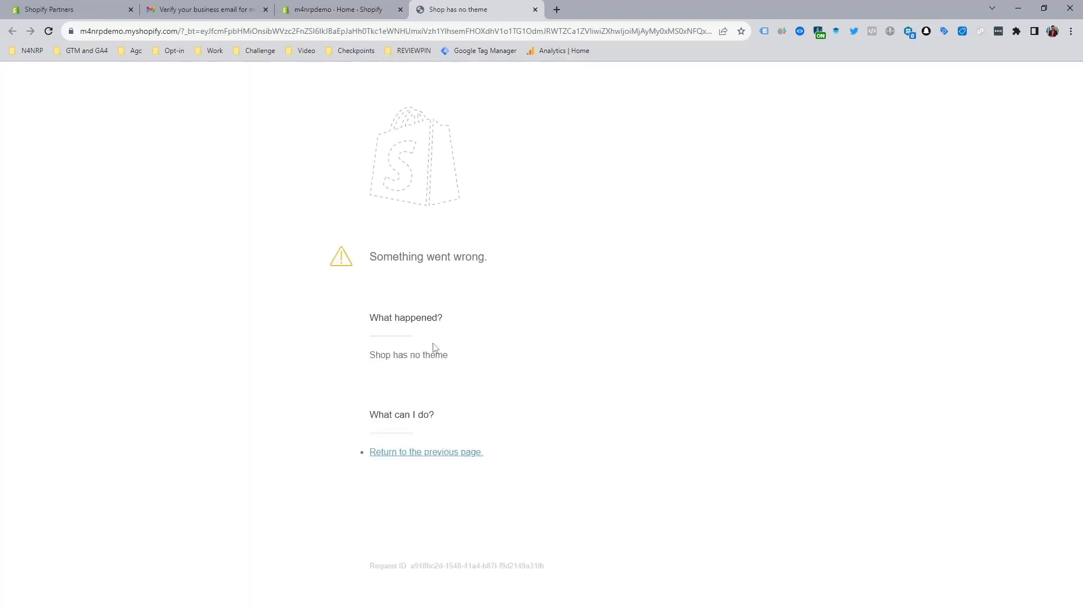
click(338, 9)
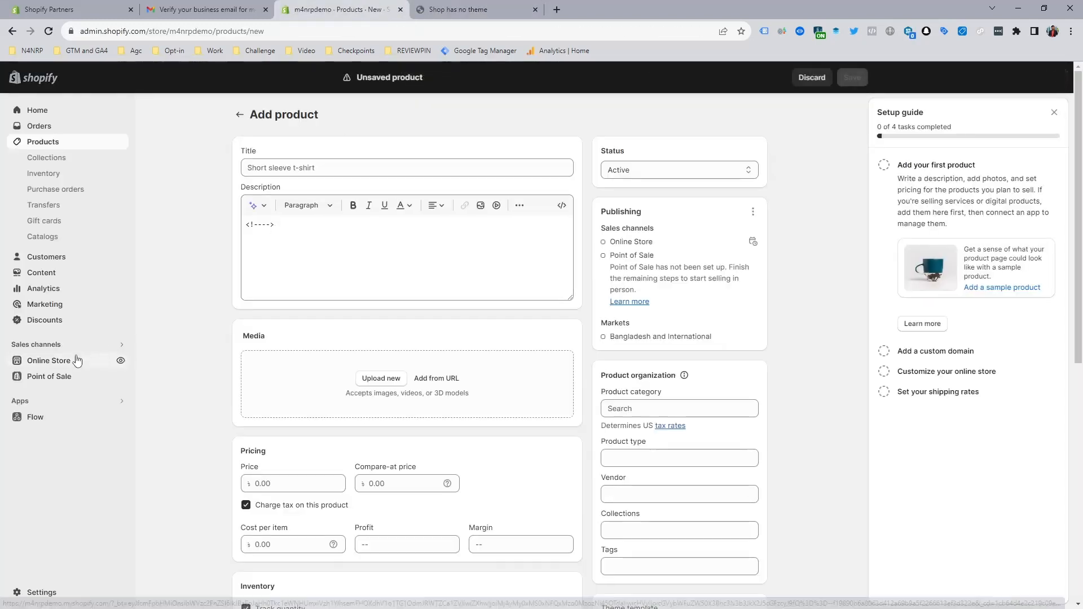
click(48, 360)
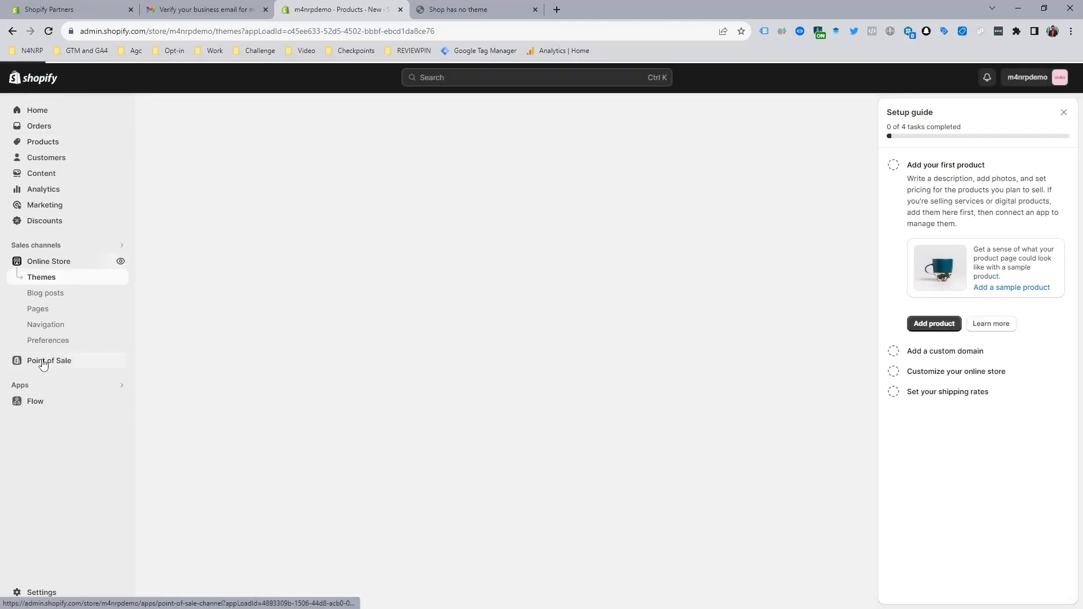
click(41, 277)
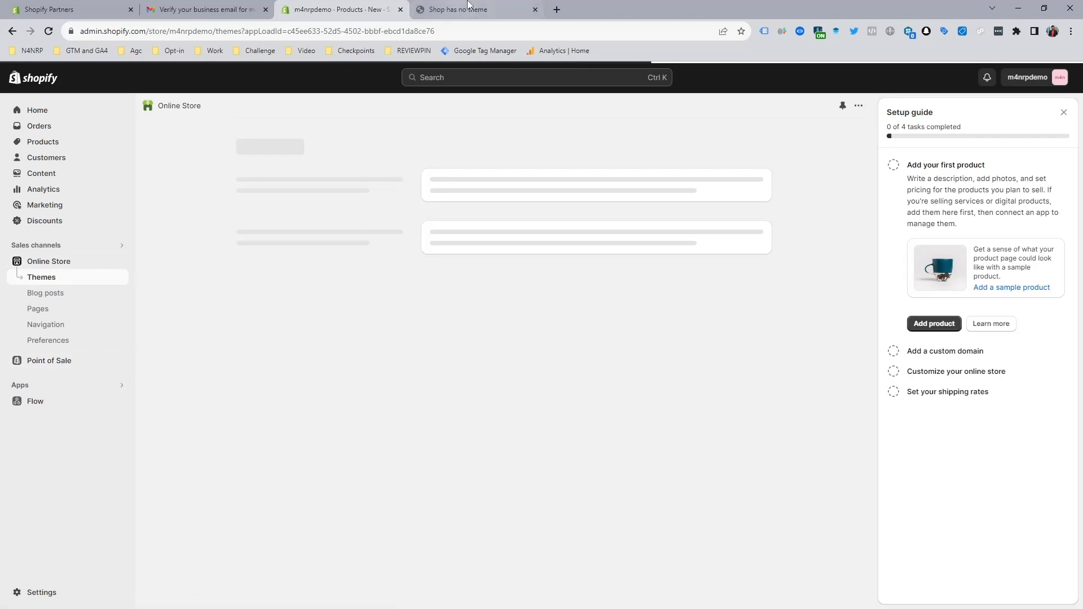
click(459, 9)
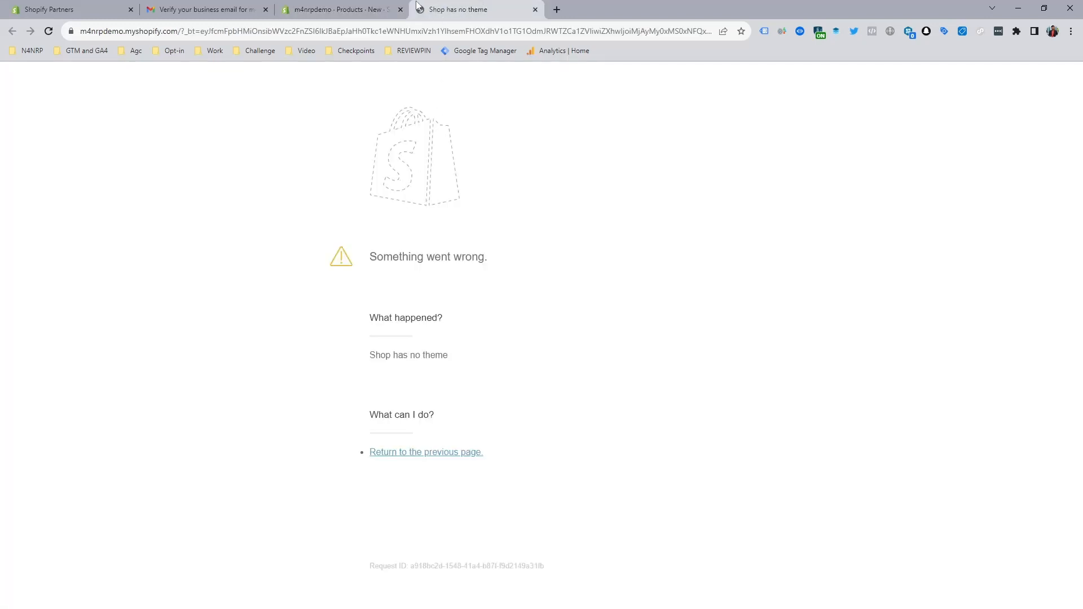
click(339, 9)
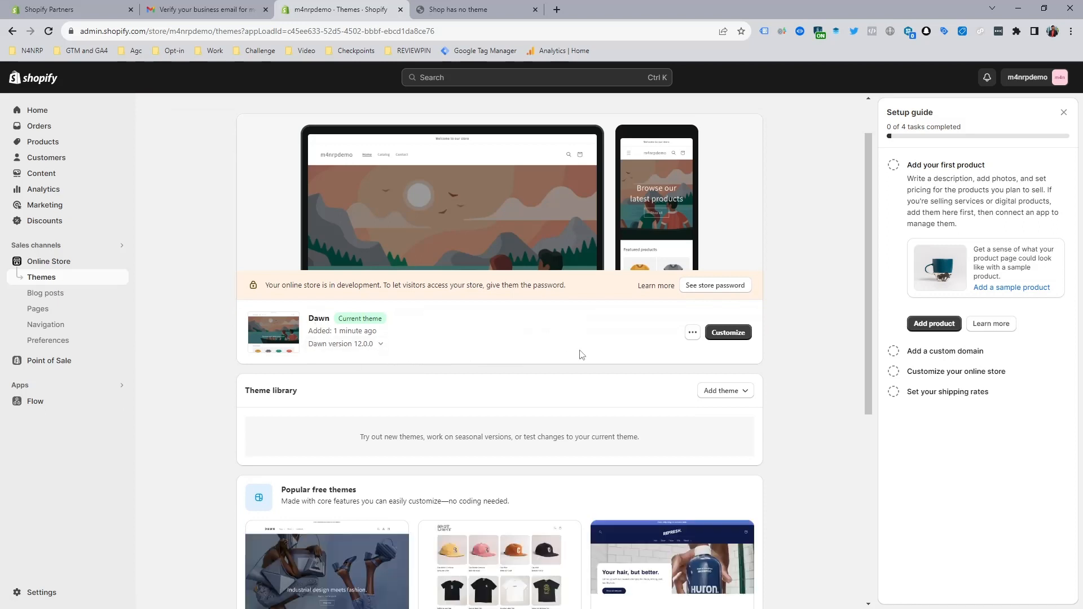
Scroll past Popular free themes and open the Theme Store listing 166 themes
scroll(down, 3)
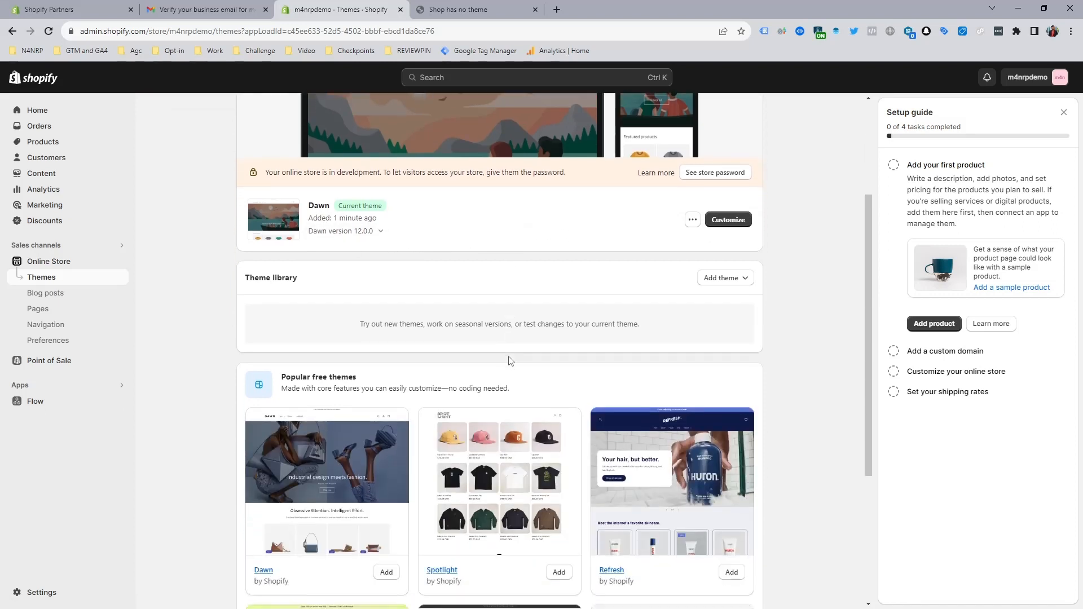
scroll(down, 3)
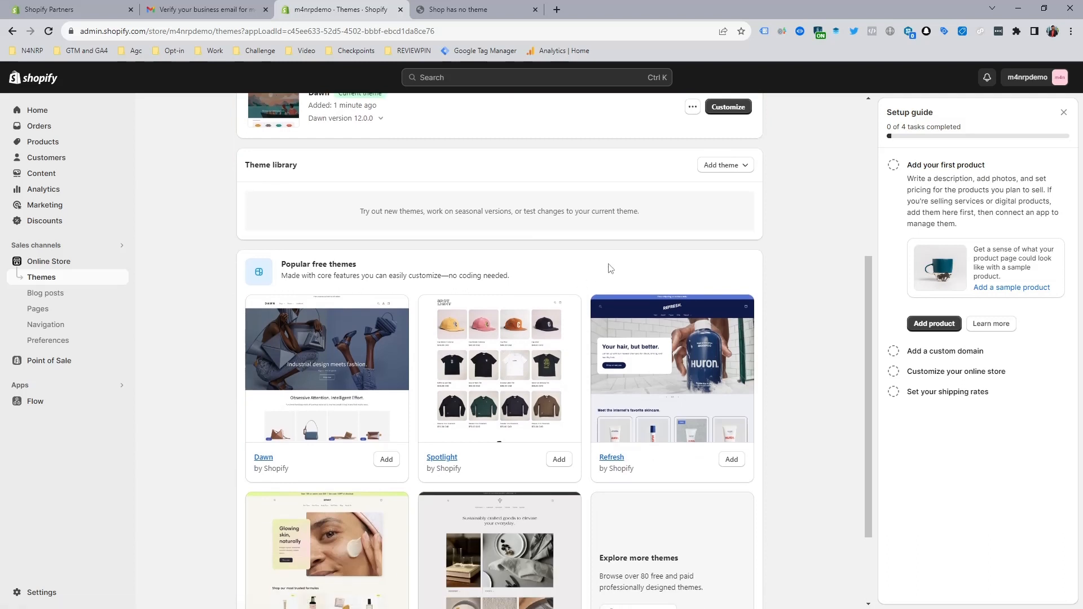
mouse_move(568, 405)
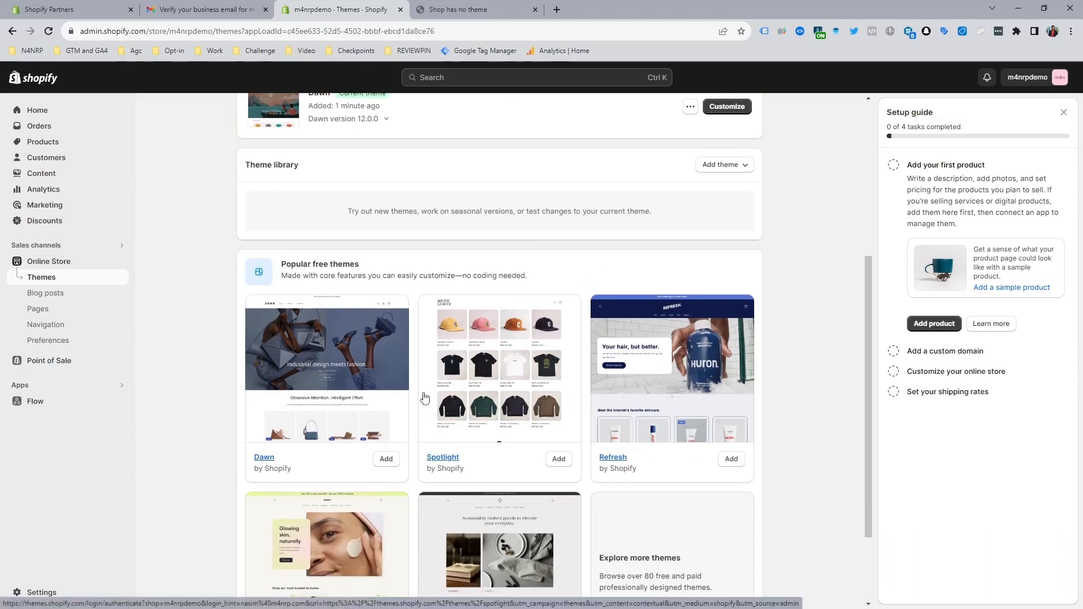
scroll(down, 3)
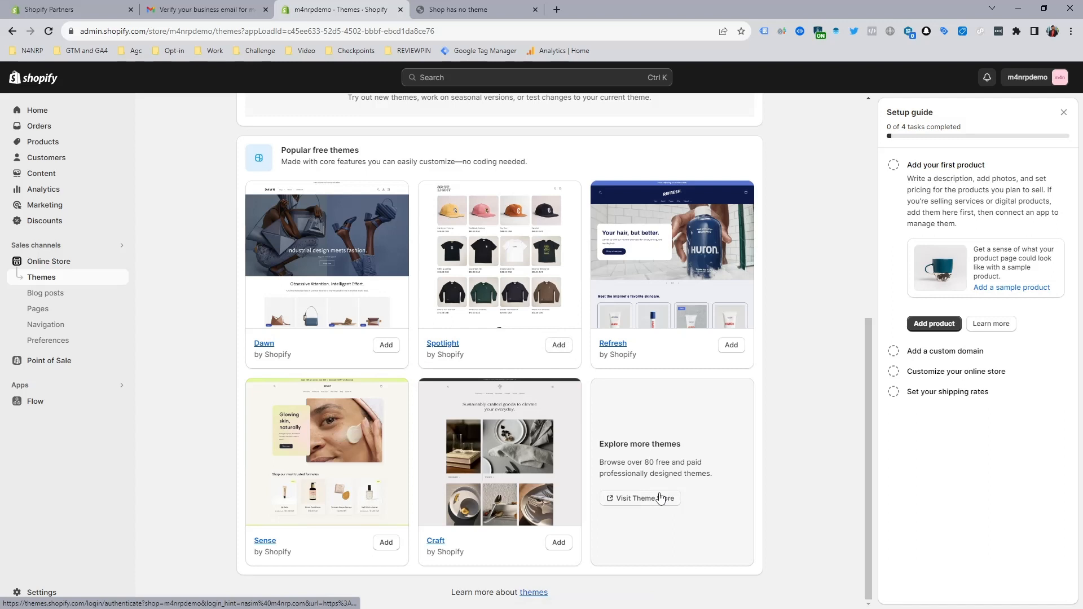
click(639, 498)
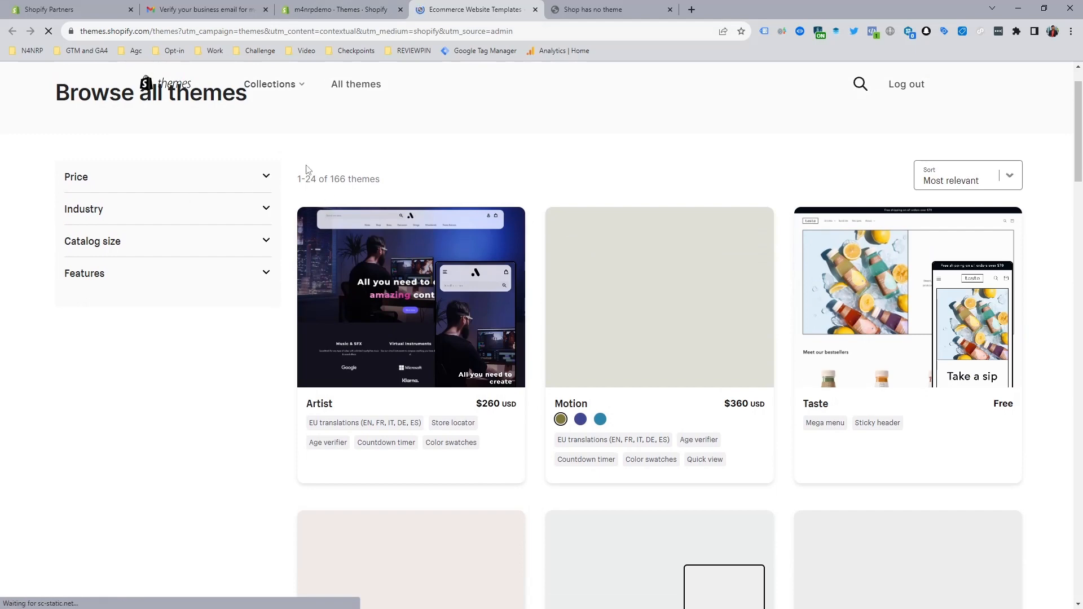
scroll(down, 3)
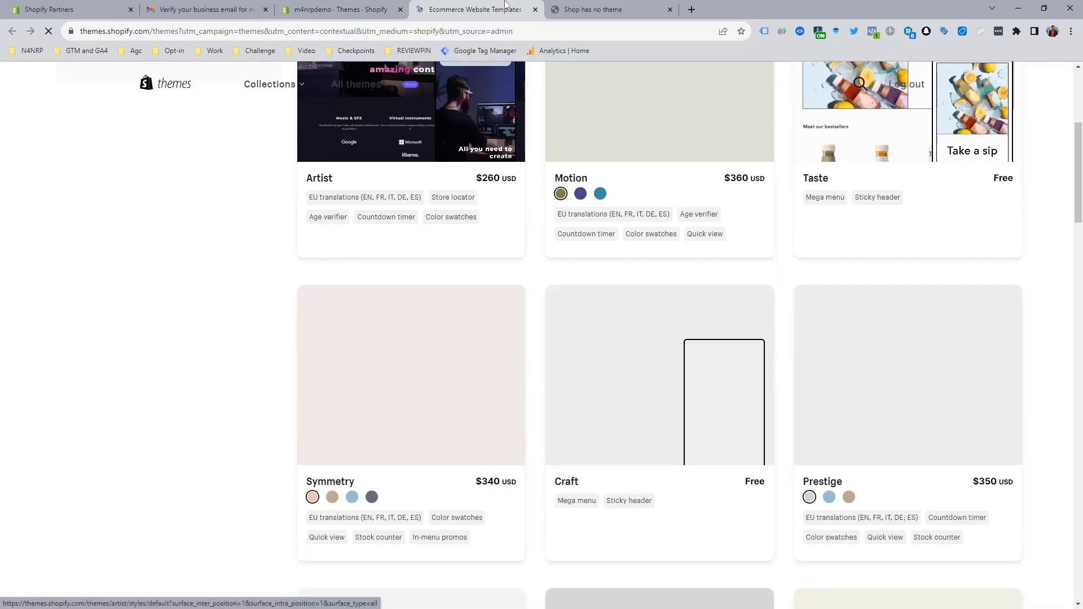
scroll(up, 3)
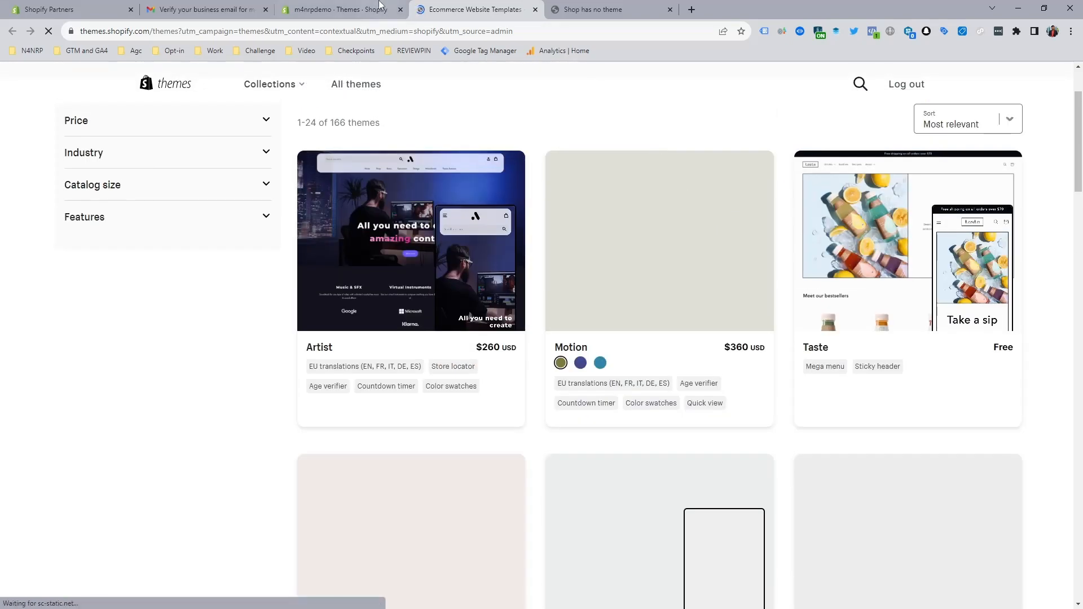
View the live m4nrpdemo Dawn storefront, scrolling to Featured products and back
click(338, 9)
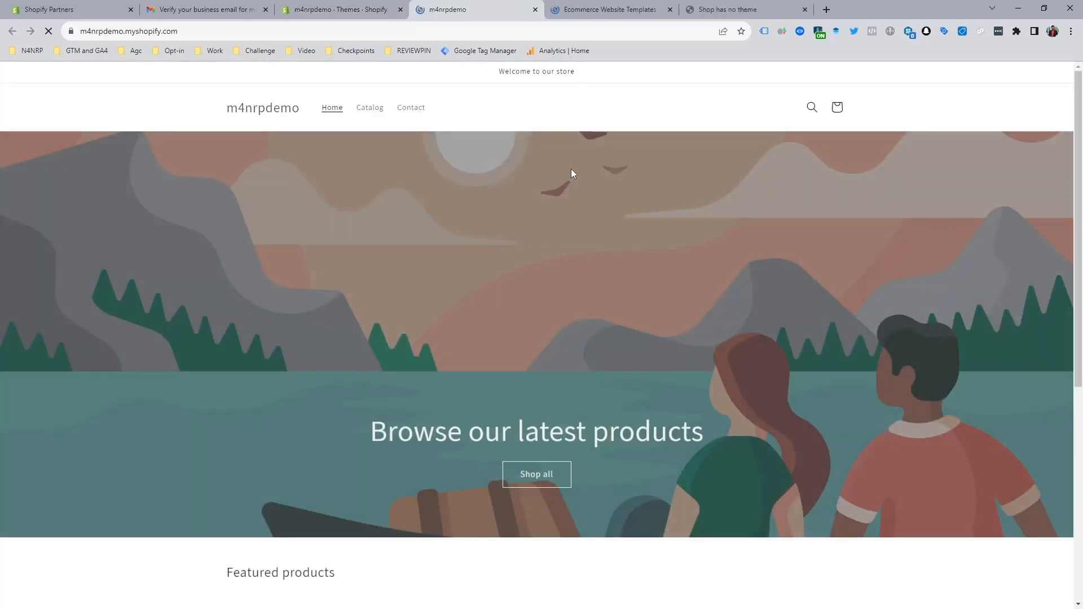
scroll(down, 3)
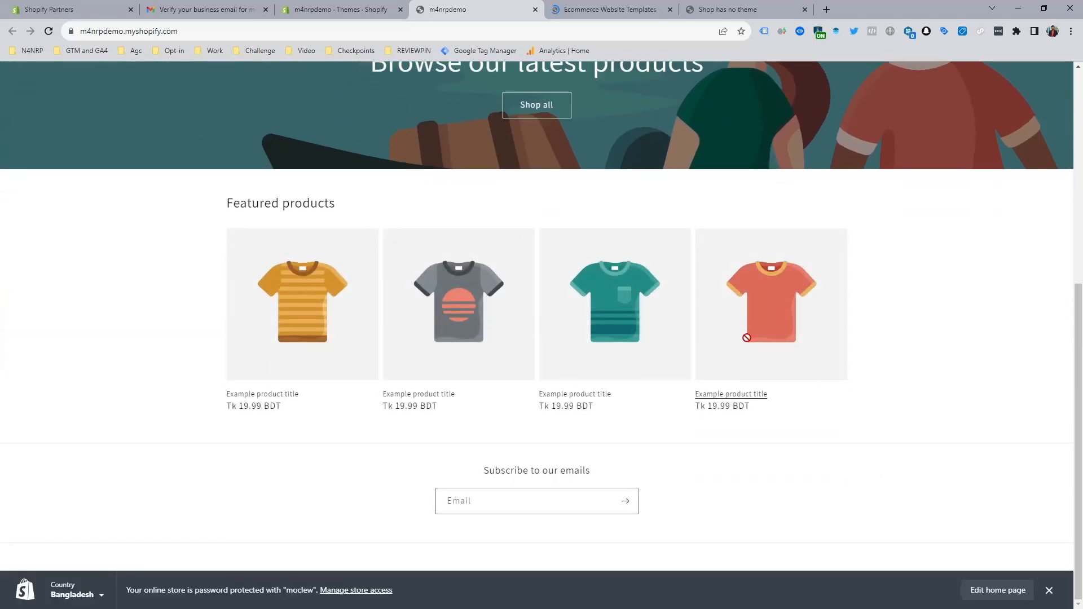
mouse_move(724, 405)
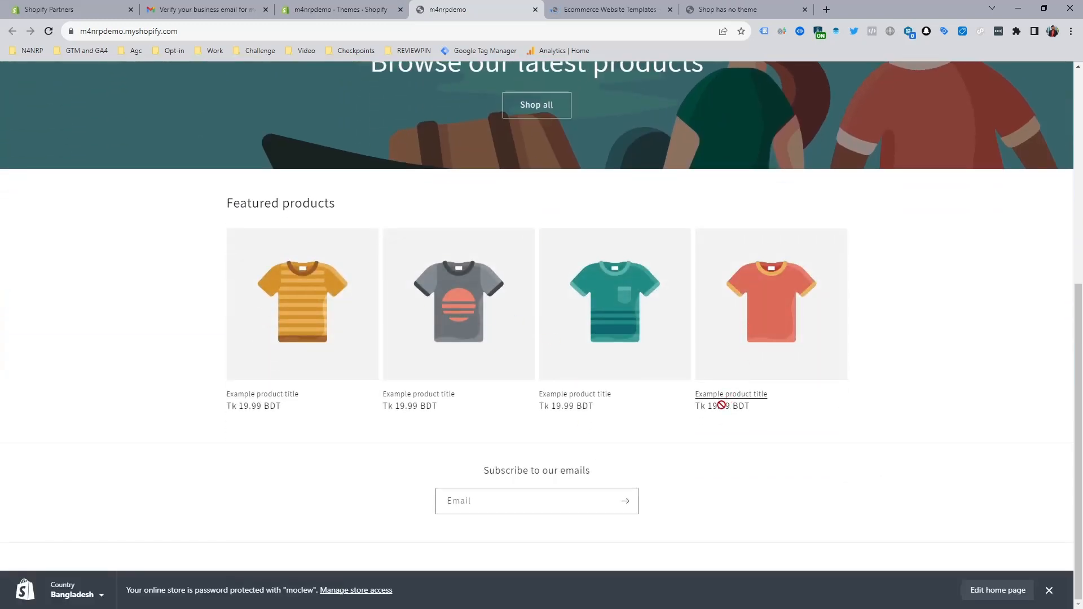
scroll(up, 3)
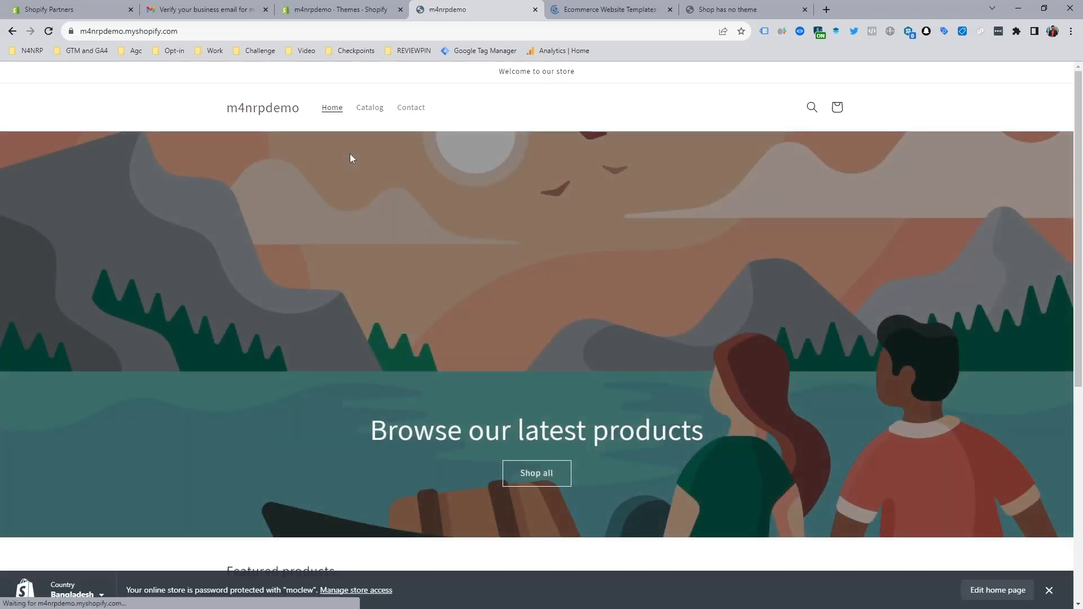
scroll(down, 3)
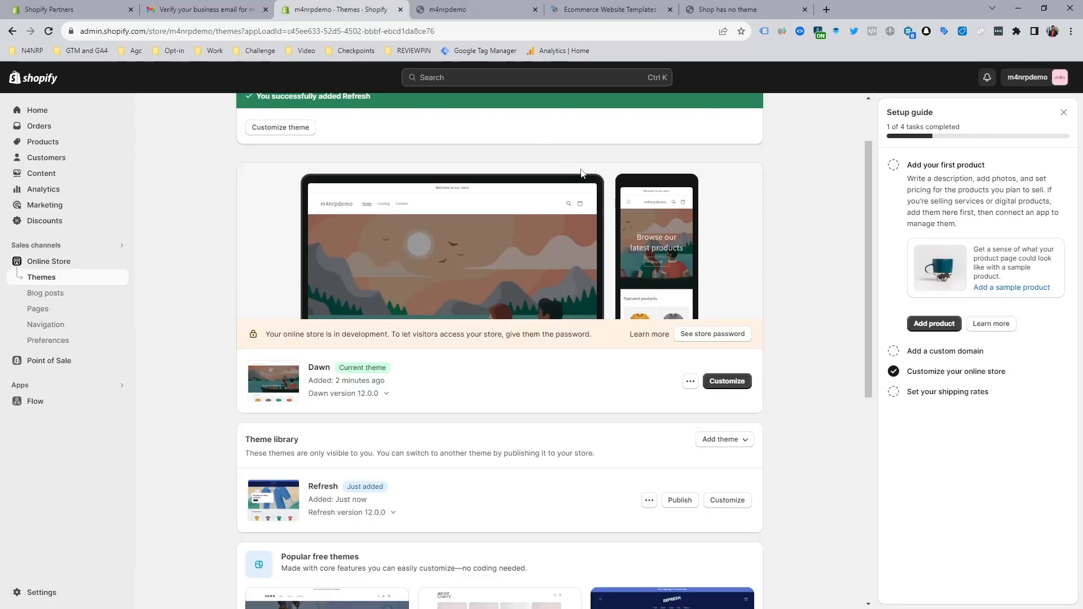
mouse_move(44, 221)
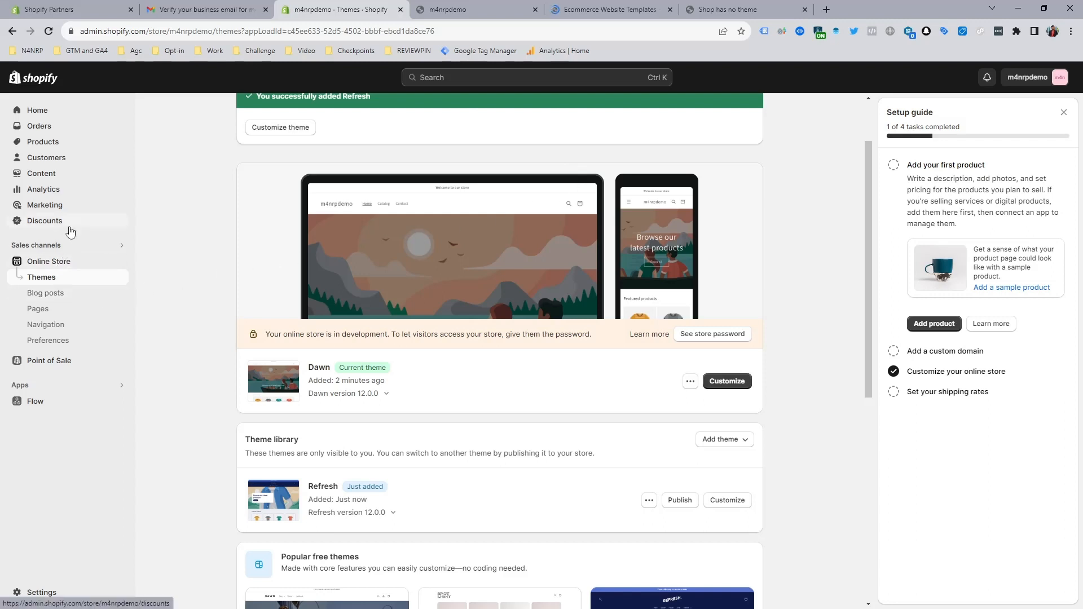
Browse the Orders and Products sections and dismiss the Setup guide
click(39, 126)
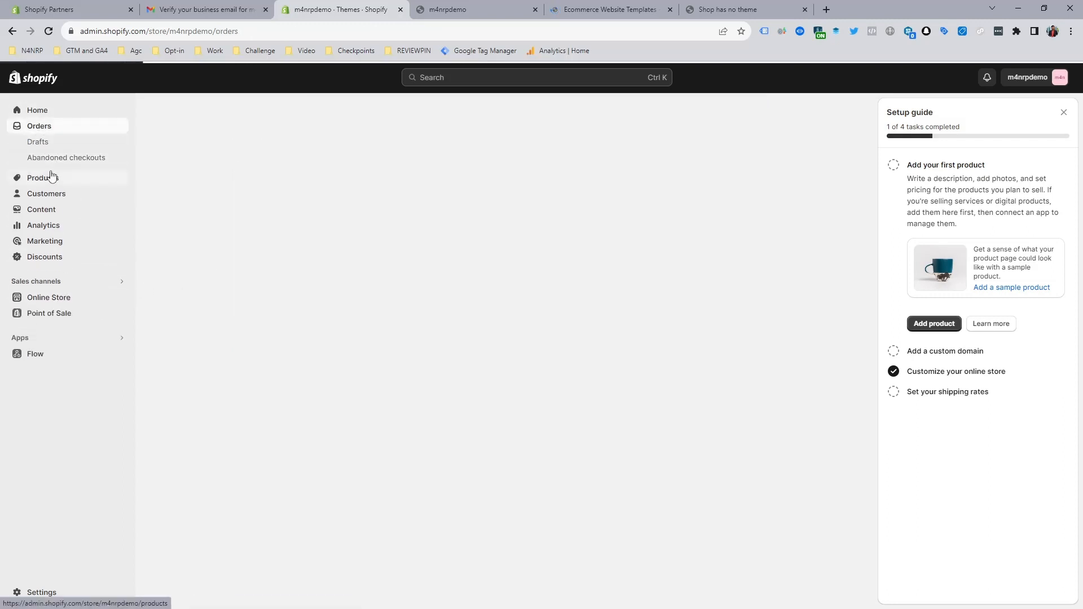
click(42, 177)
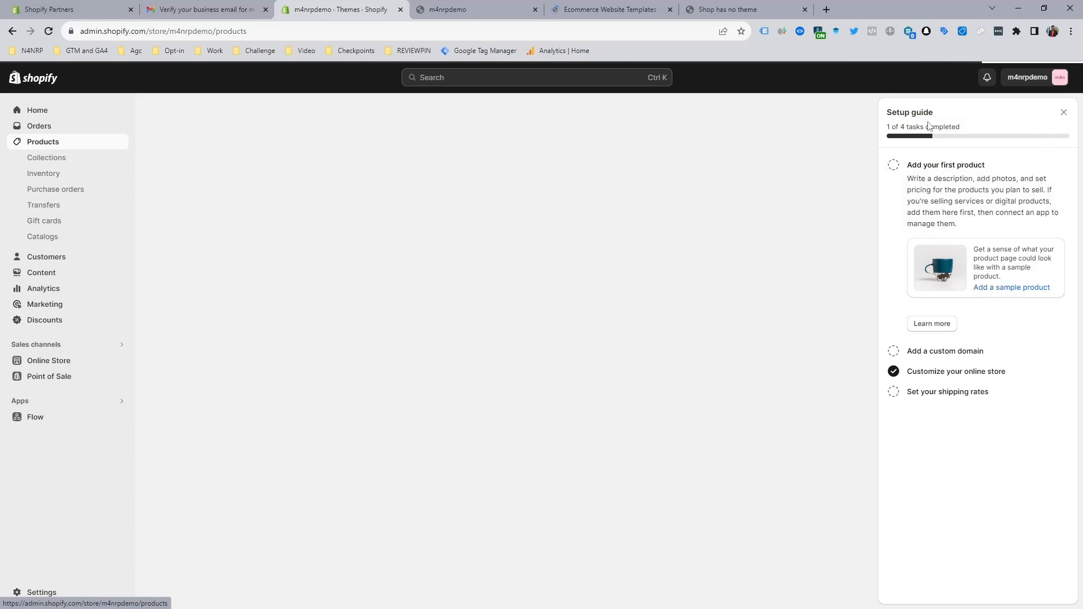
click(1063, 112)
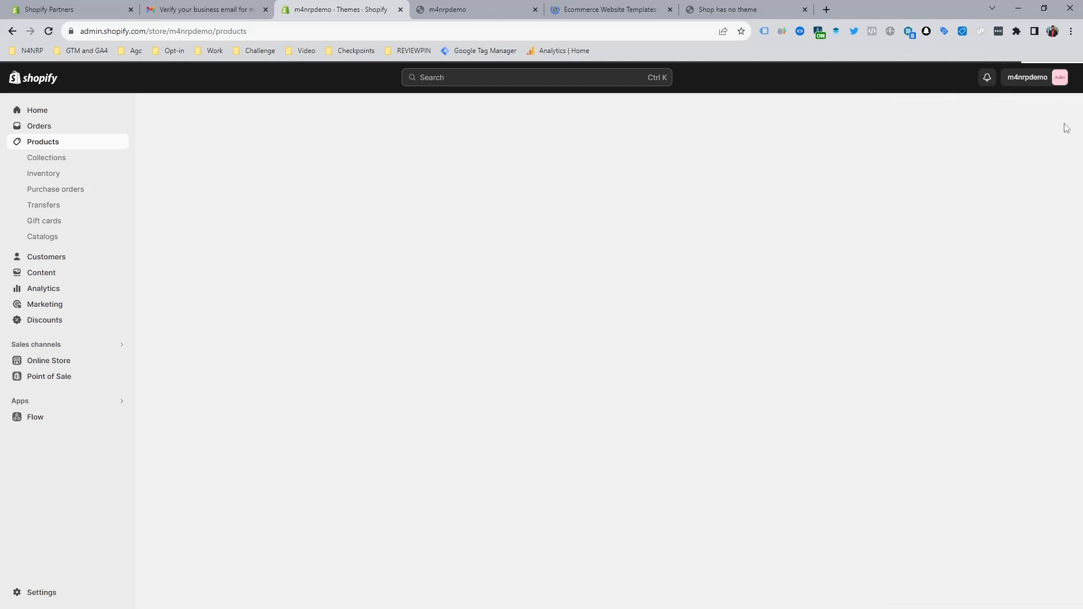
mouse_move(1024, 177)
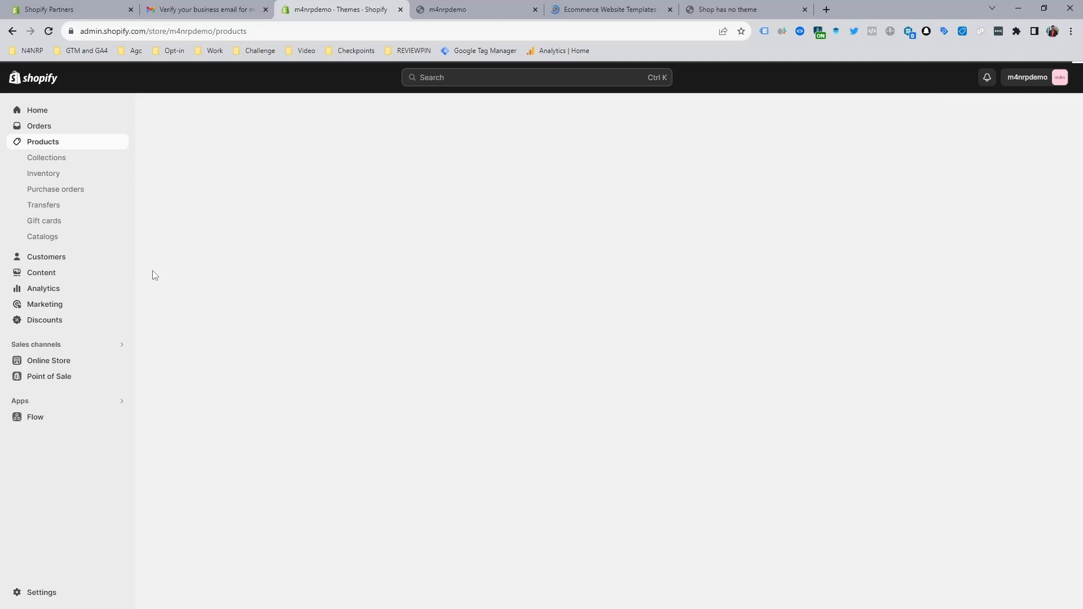
Return to the store Home overview, then move to the theme store and booking page tabs
click(37, 110)
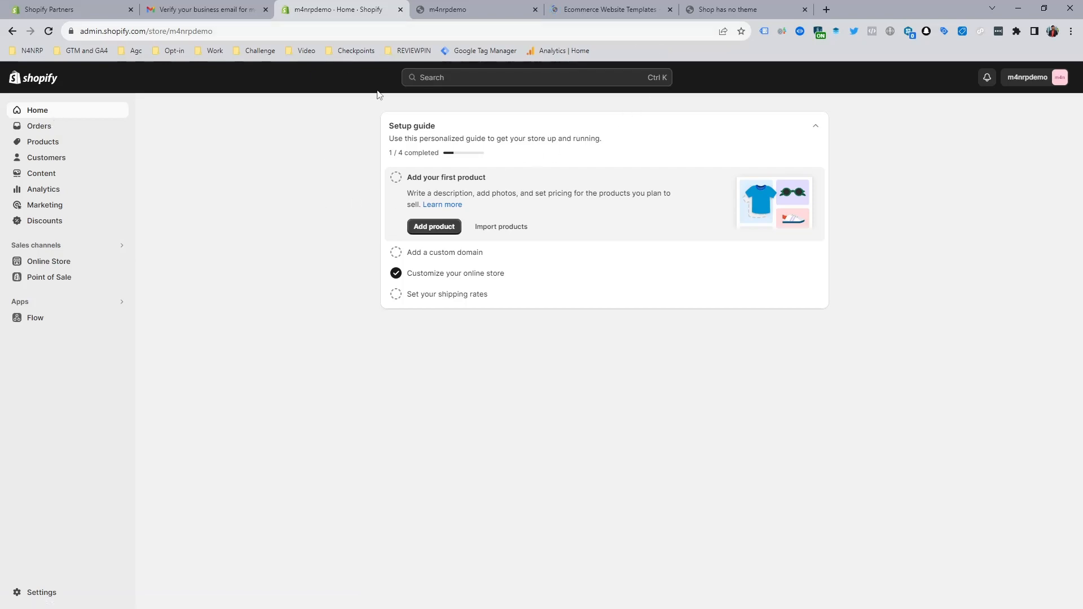
click(610, 9)
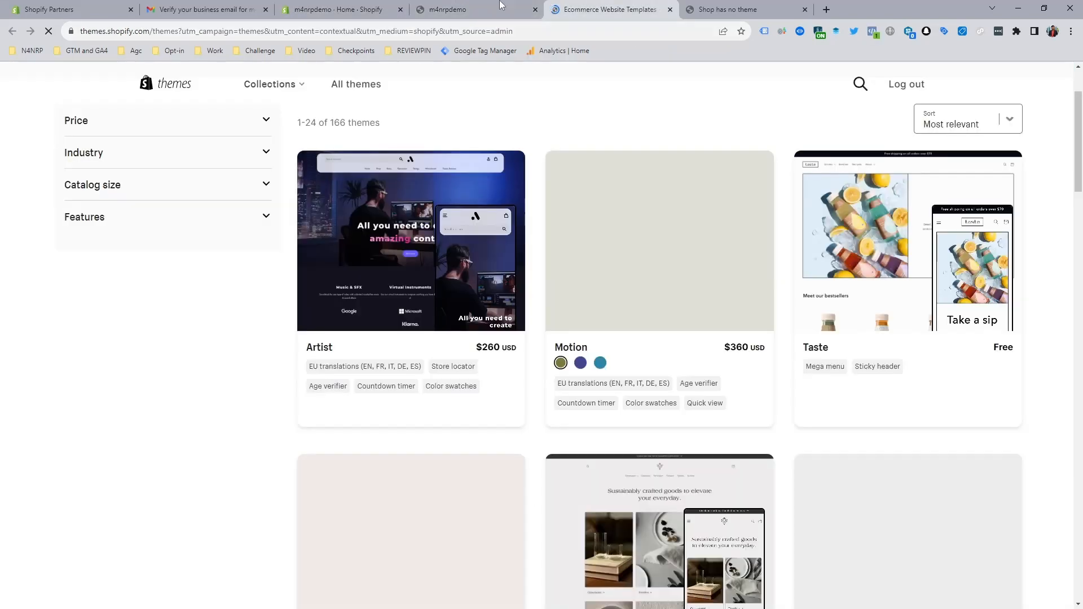
click(668, 9)
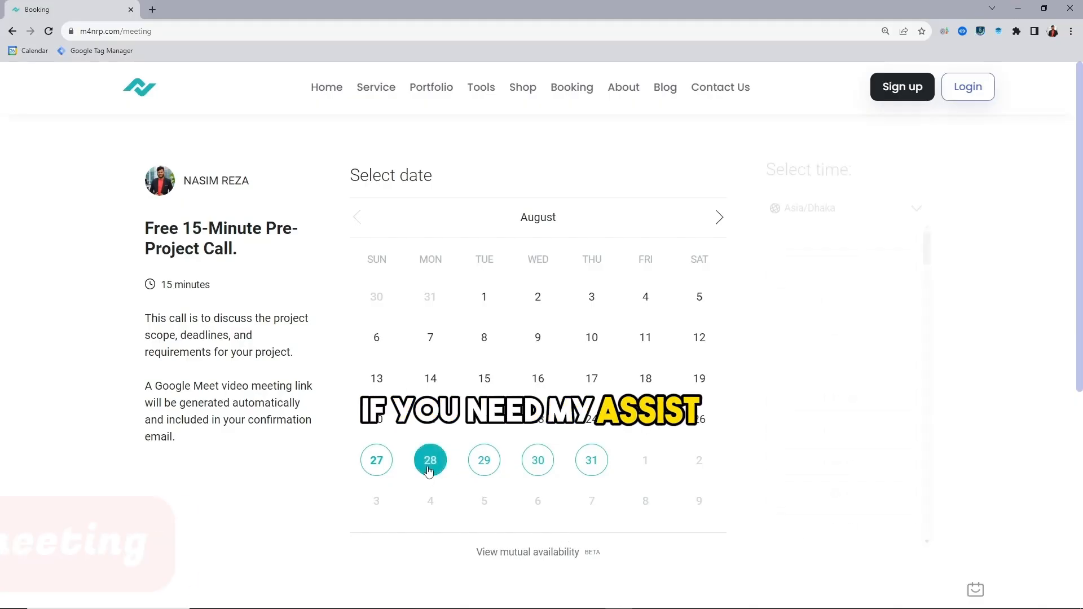
Pick 28 August for the pre-project call and open the Asia/Dhaka time zone list
click(844, 213)
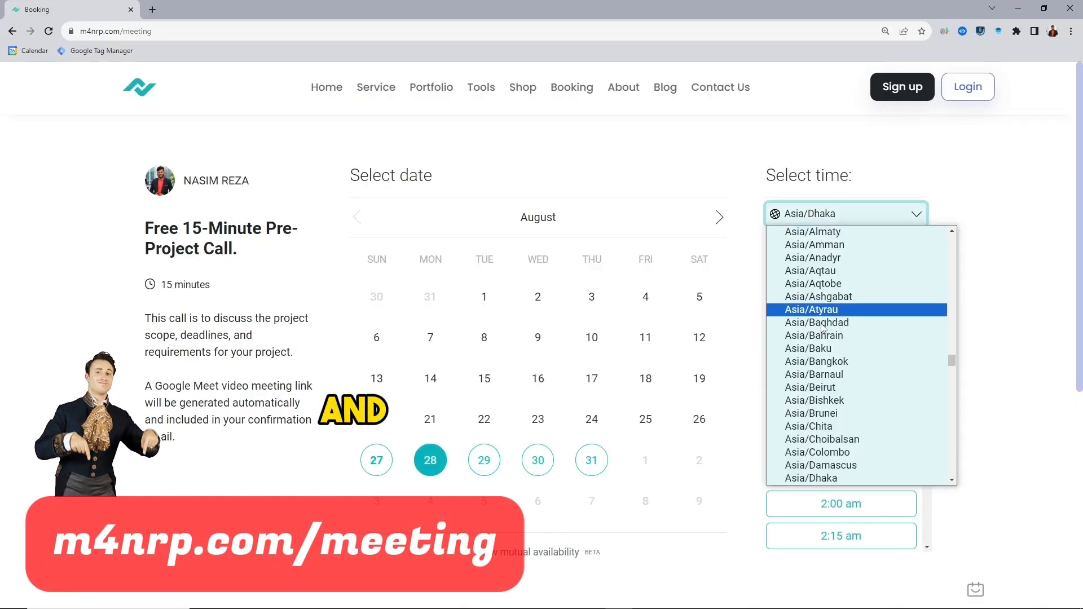